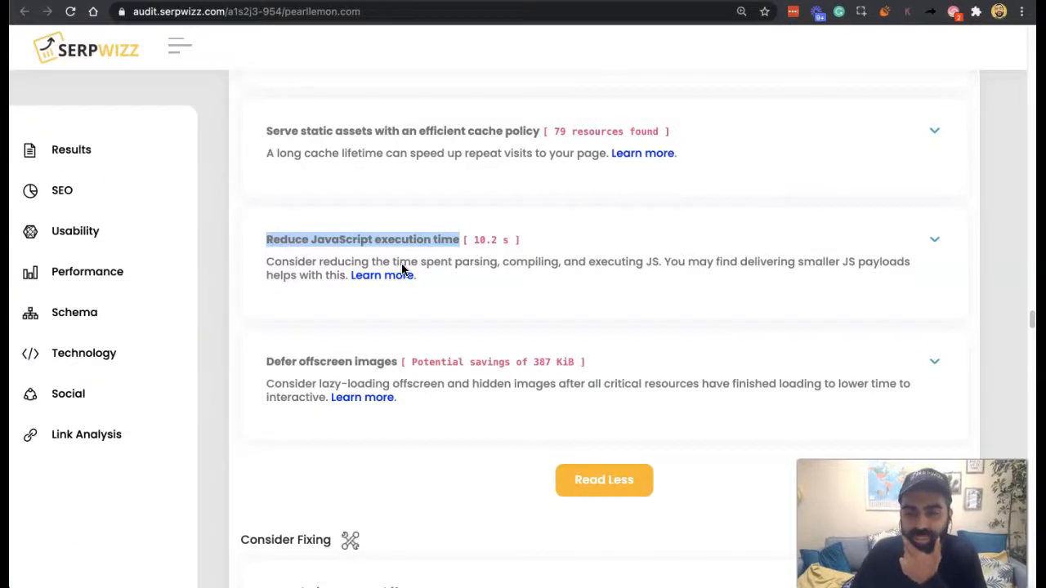
pyautogui.moveTo(412, 258)
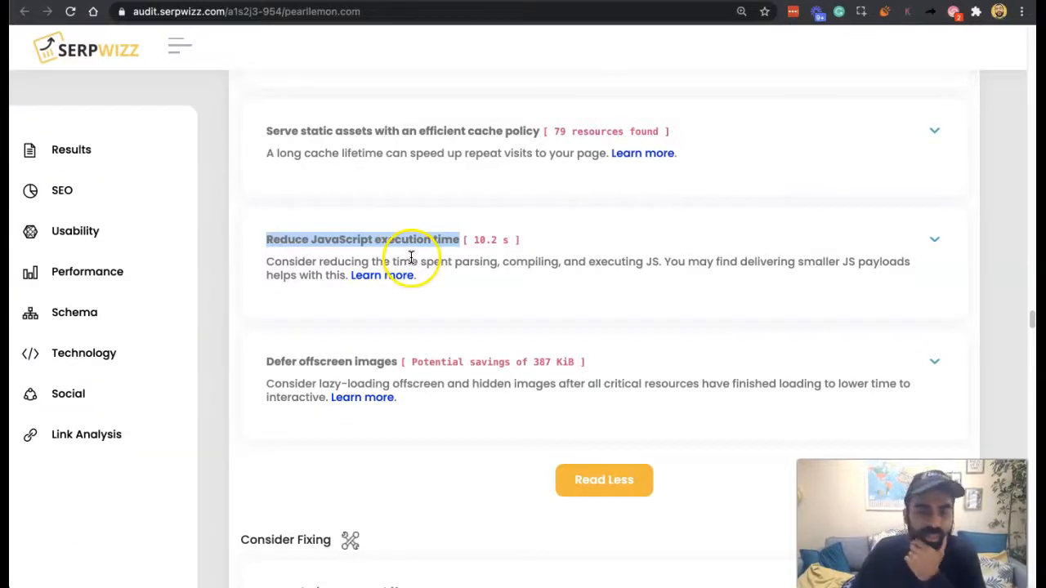
pyautogui.moveTo(442, 286)
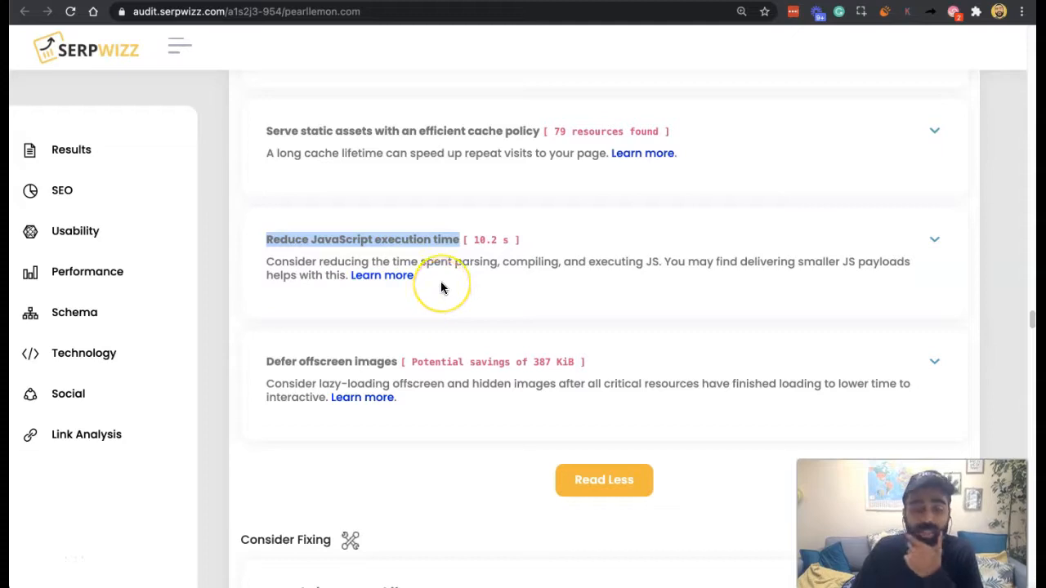
pyautogui.moveTo(441, 286)
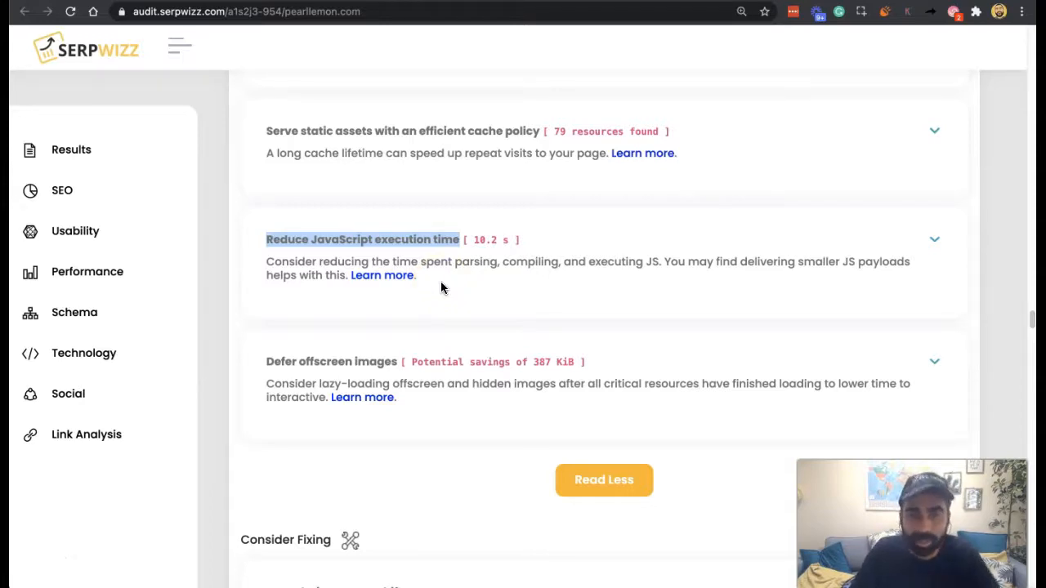
pyautogui.moveTo(433, 304)
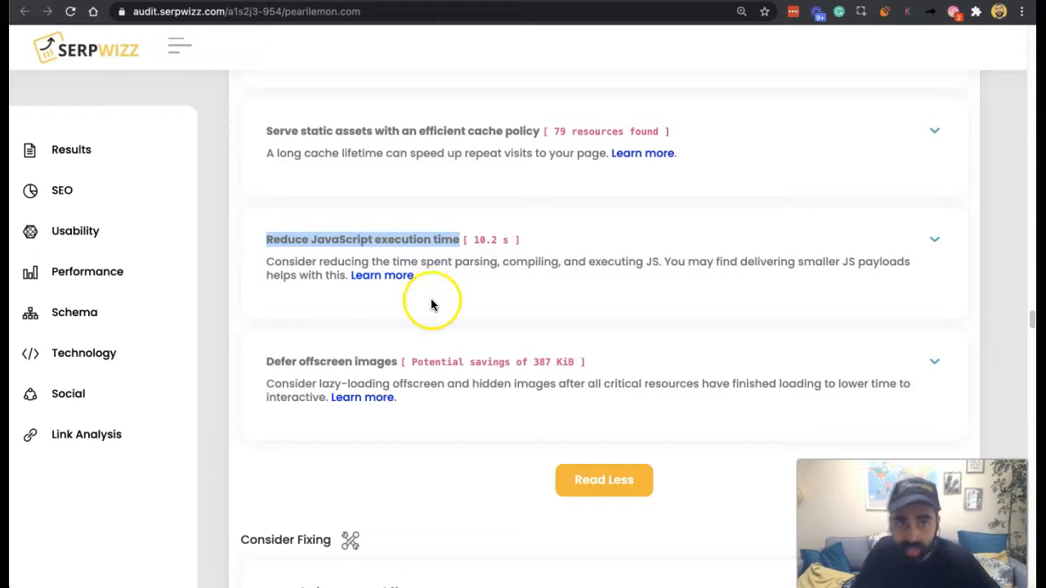
pyautogui.moveTo(455, 327)
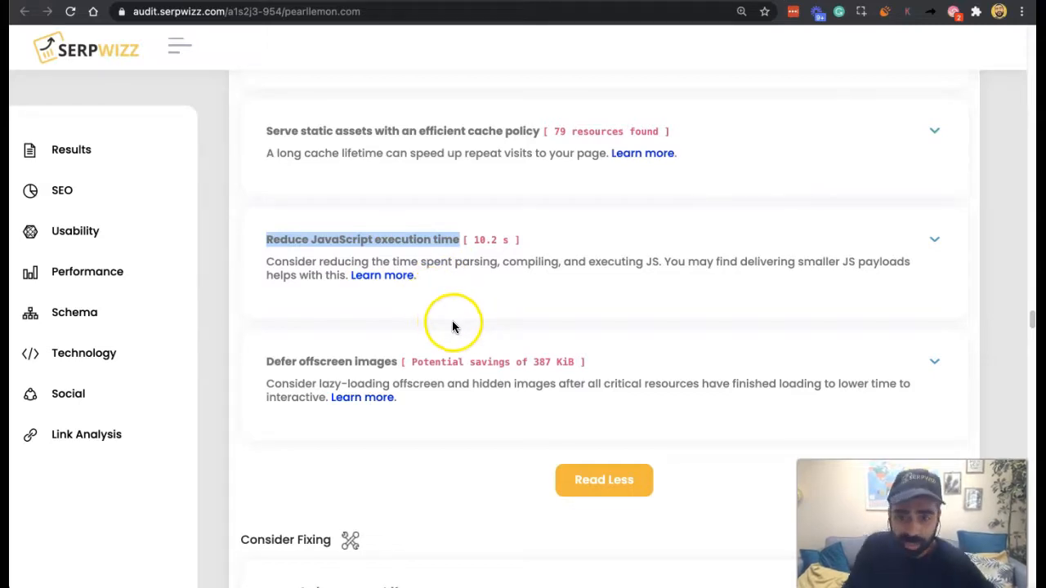
pyautogui.moveTo(450, 341)
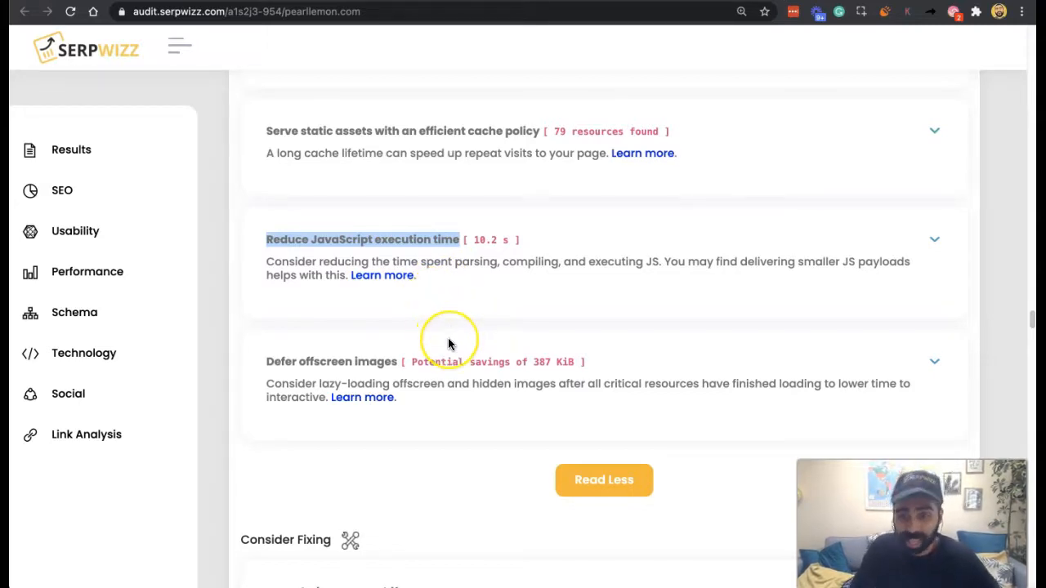
pyautogui.moveTo(449, 339)
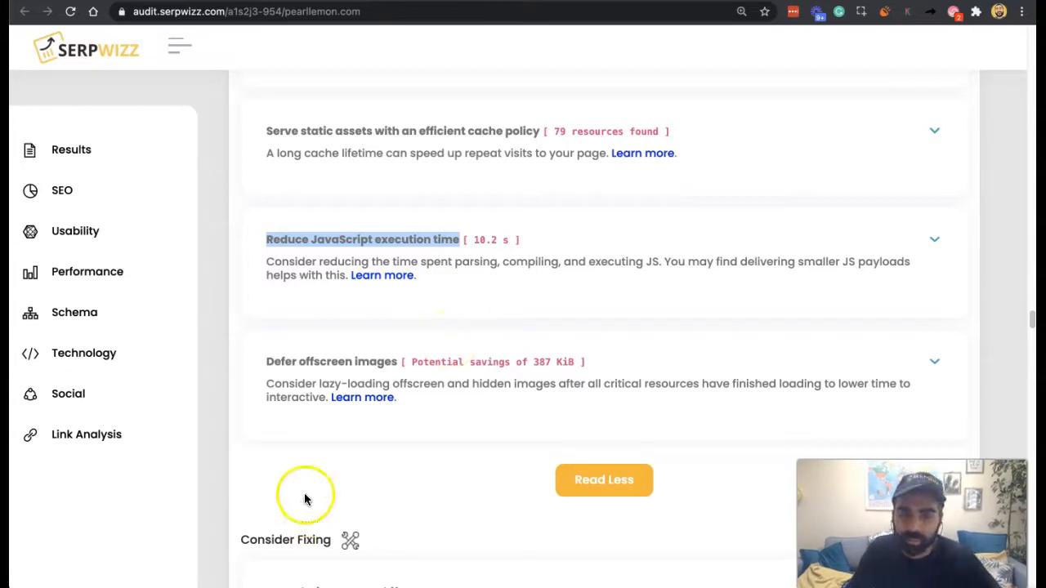
pyautogui.moveTo(340, 298)
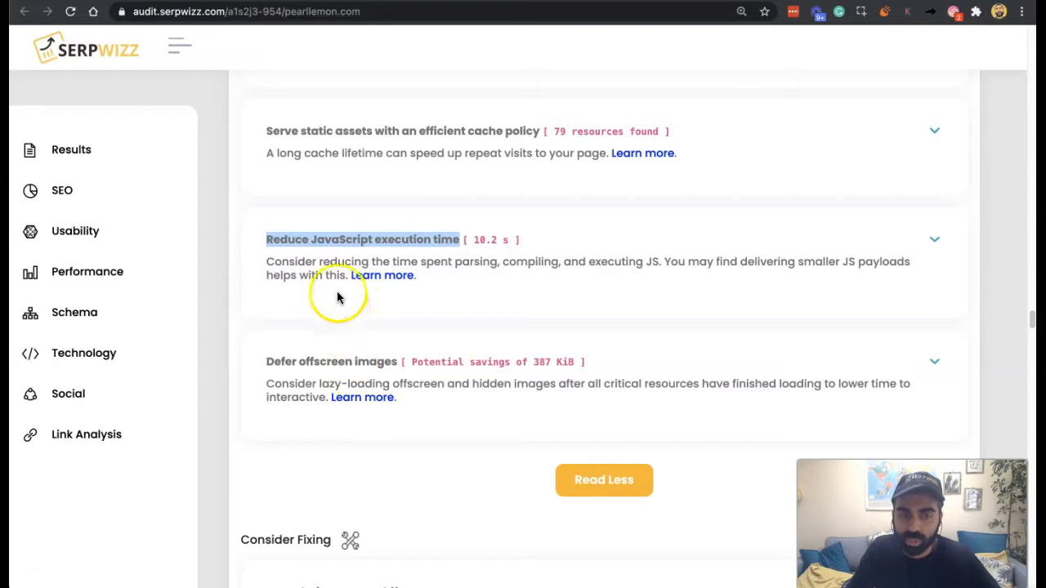
pyautogui.moveTo(373, 330)
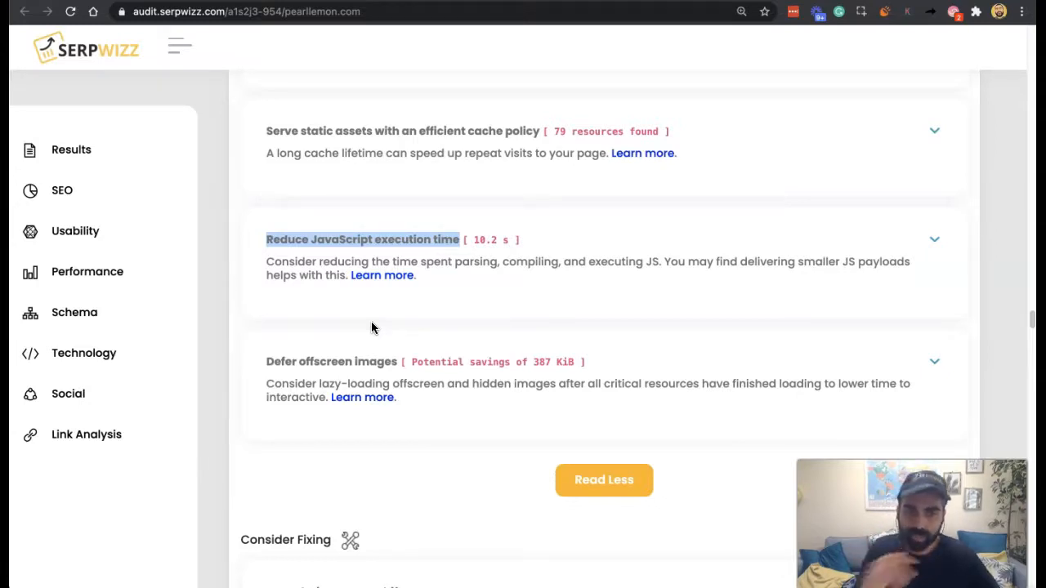
pyautogui.moveTo(482, 281)
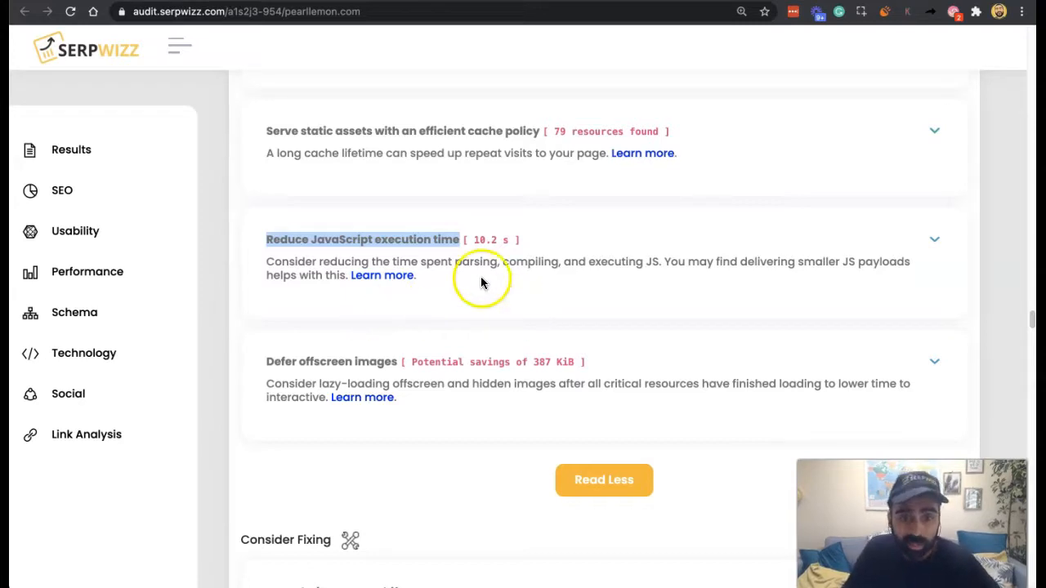
pyautogui.moveTo(520, 314)
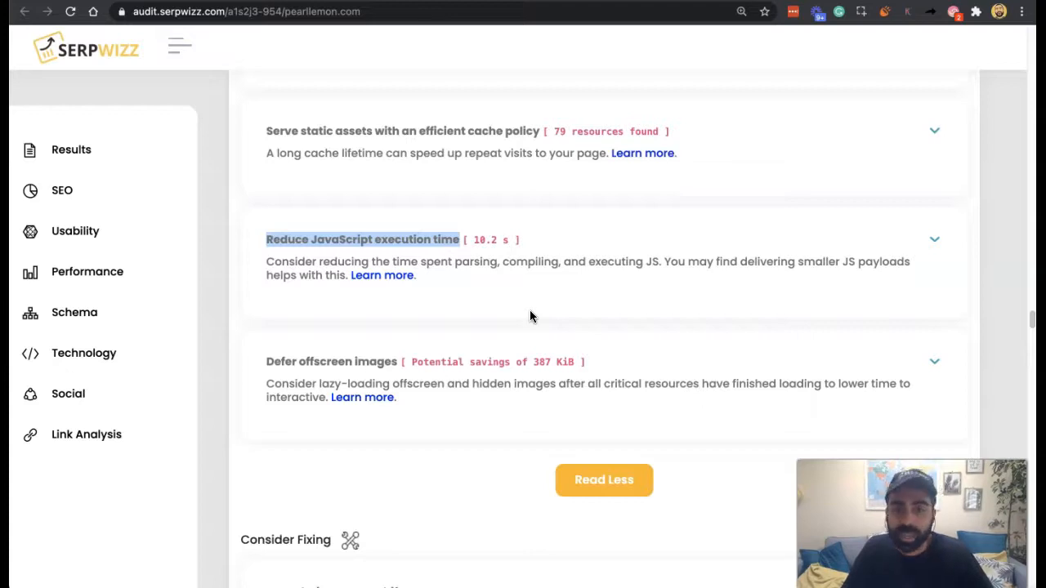
# - Read the web.dev article through its Network, Parse, Execution and Memory cost list to the audit-fail section
pyautogui.click(382, 275)
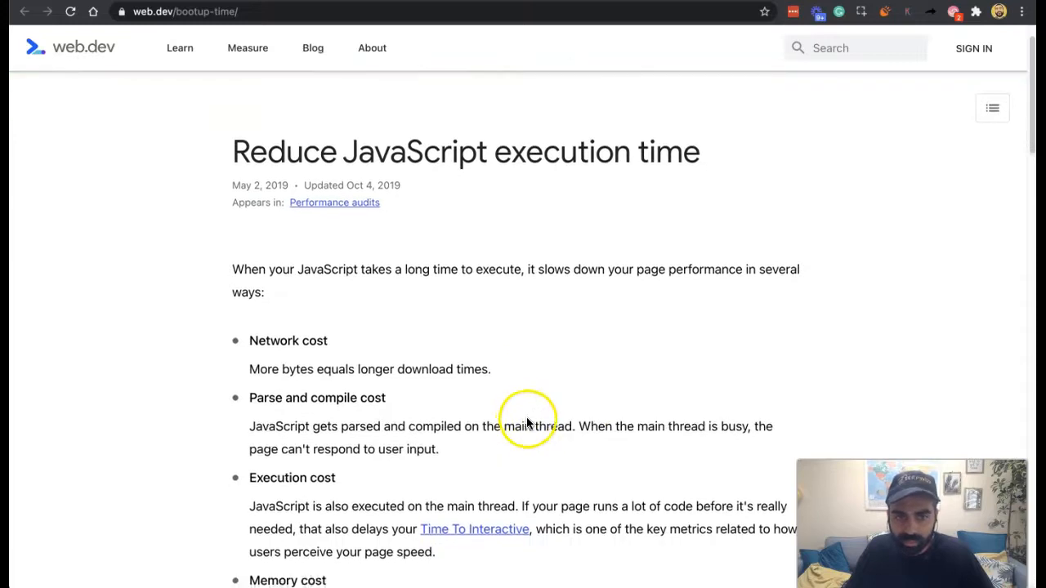
pyautogui.scroll(-3)
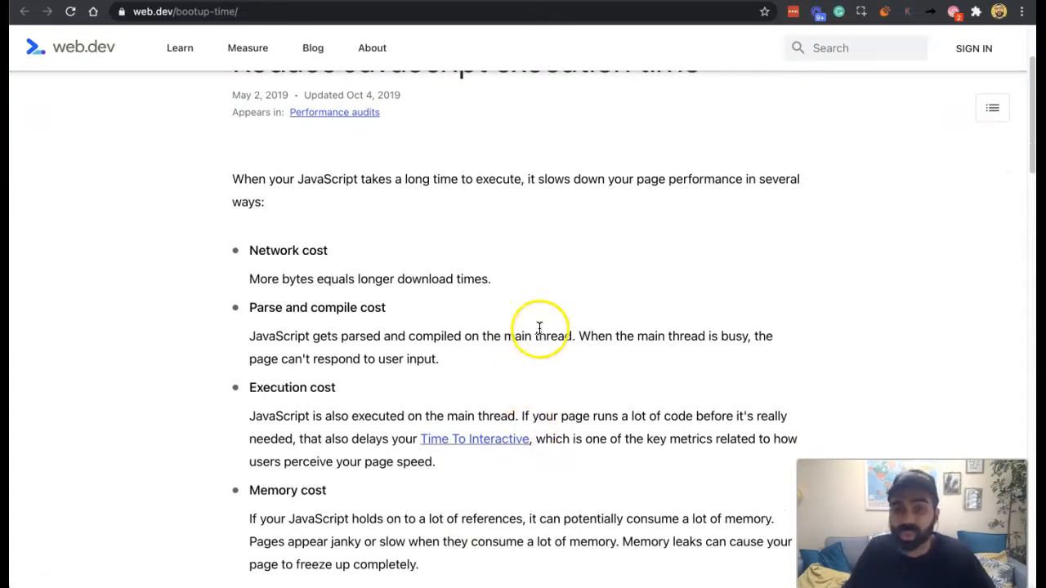
pyautogui.moveTo(540, 328)
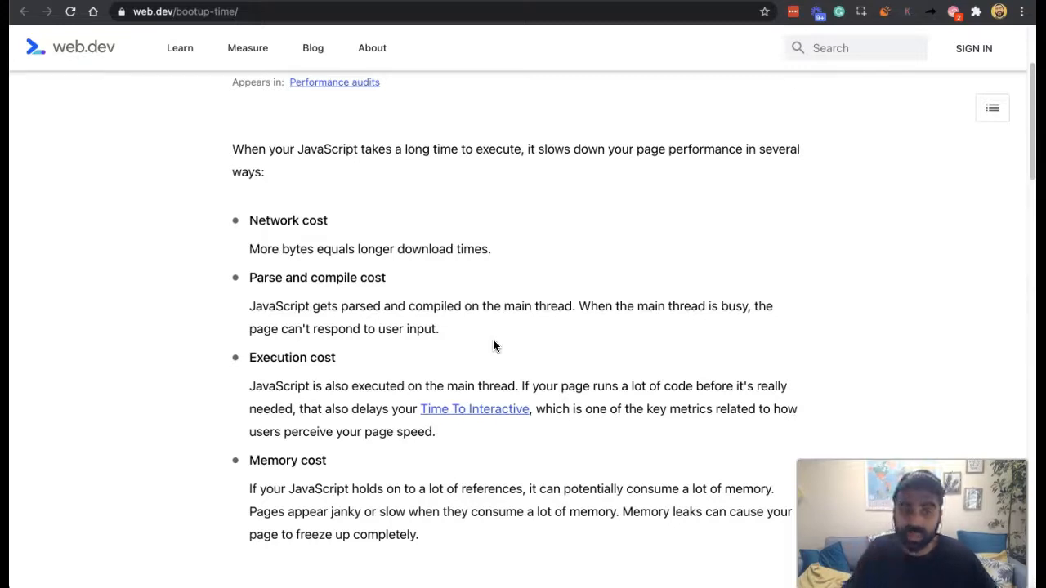
pyautogui.scroll(-3)
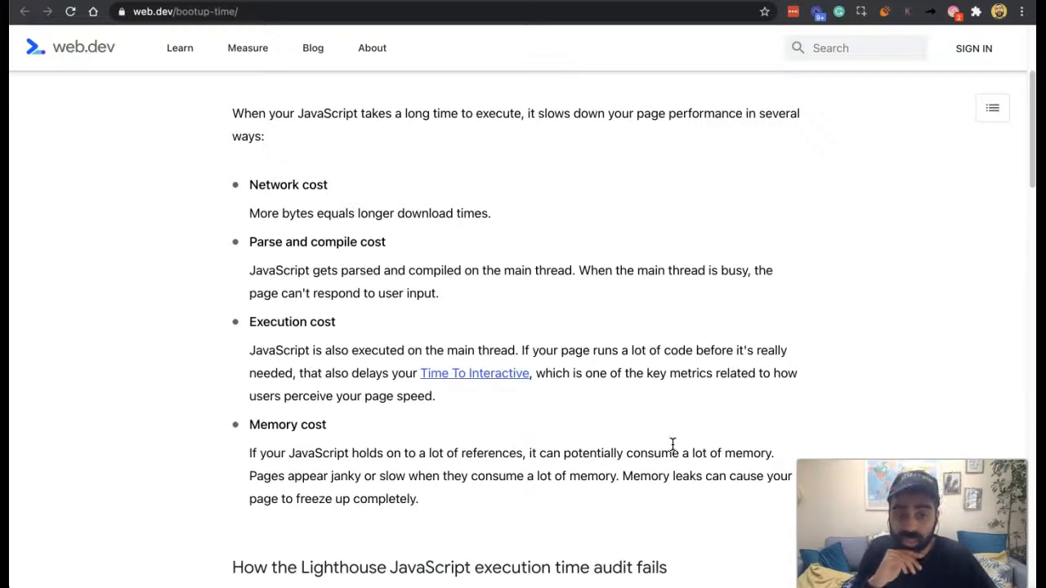
pyautogui.scroll(-3)
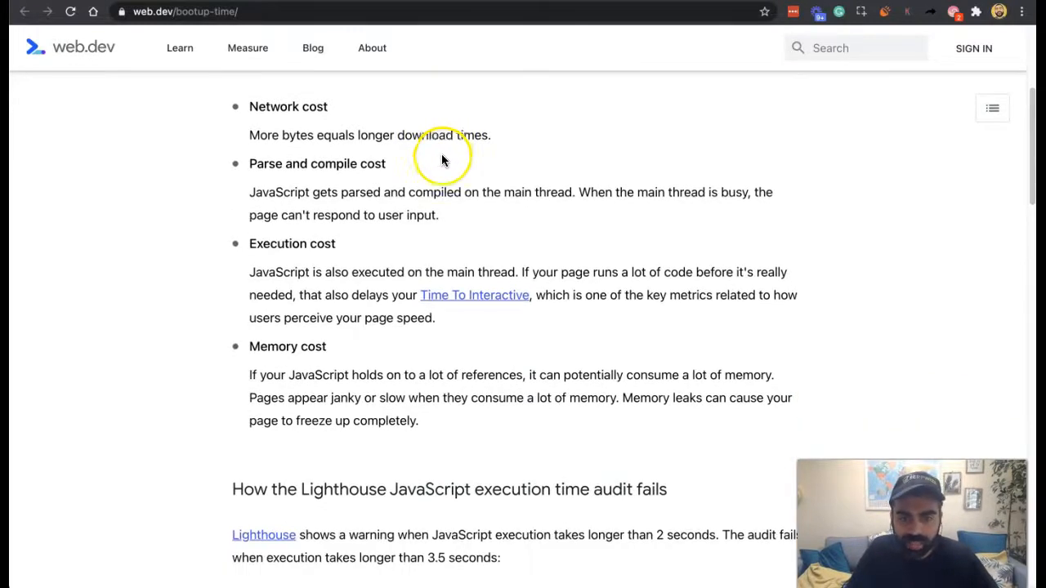
pyautogui.moveTo(441, 162)
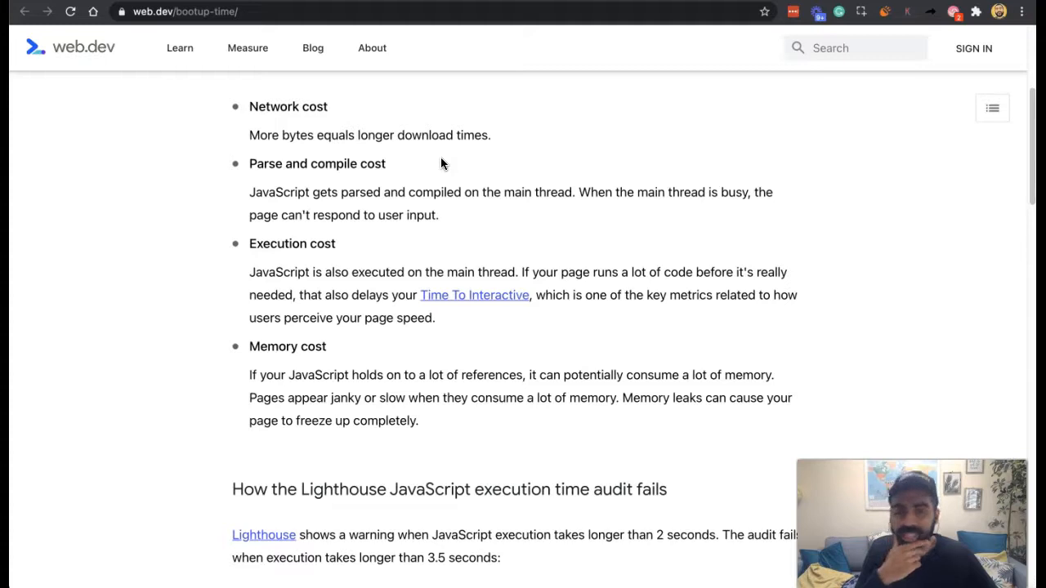
pyautogui.moveTo(465, 219)
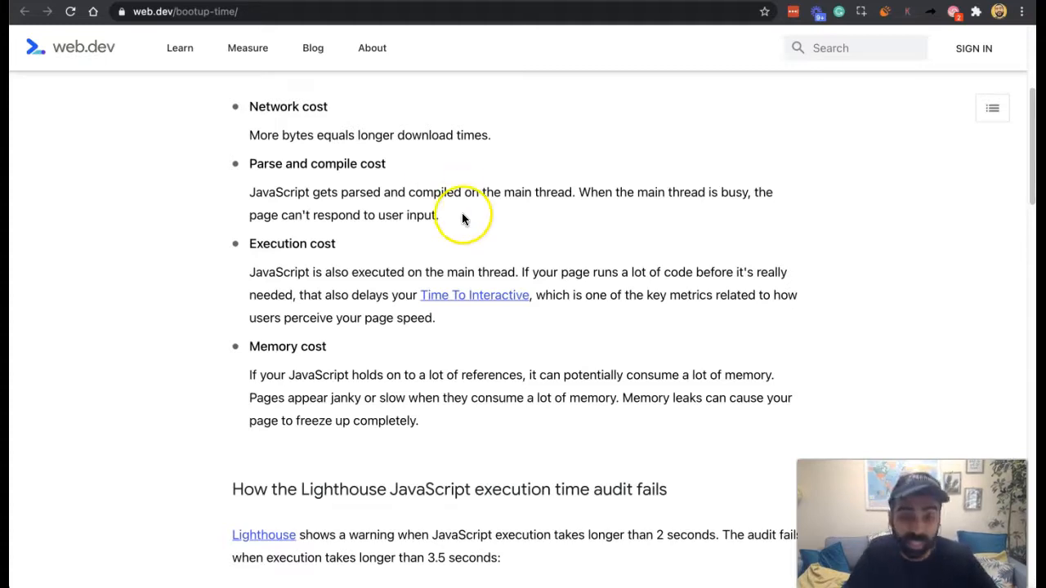
pyautogui.moveTo(465, 217)
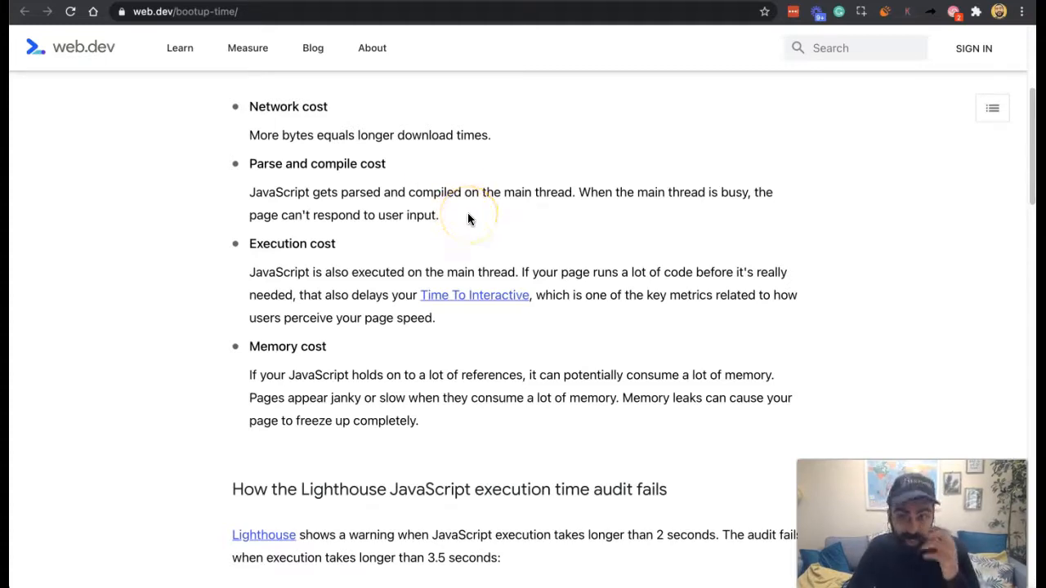
pyautogui.moveTo(467, 219)
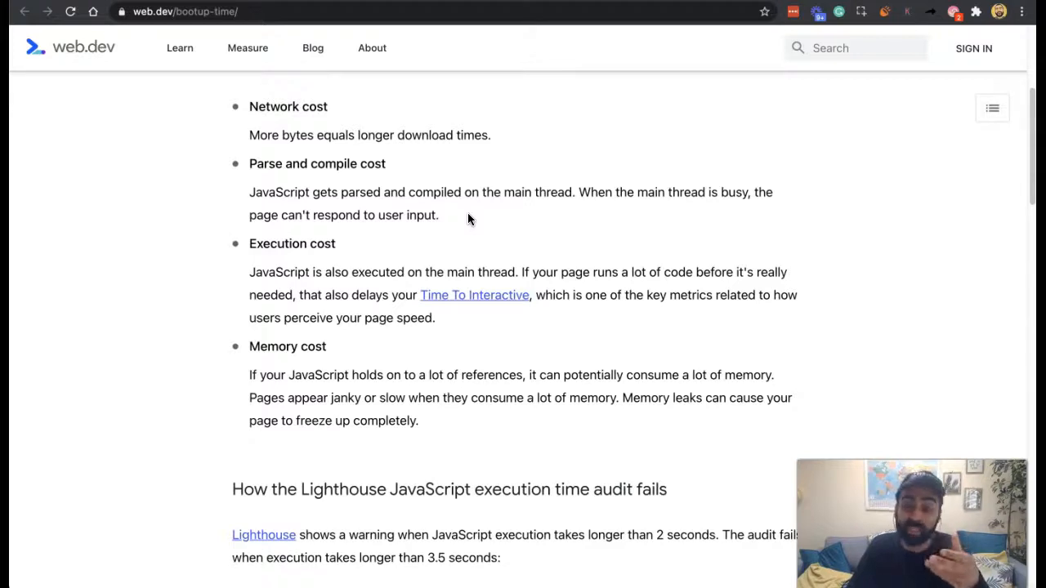
pyautogui.moveTo(629, 263)
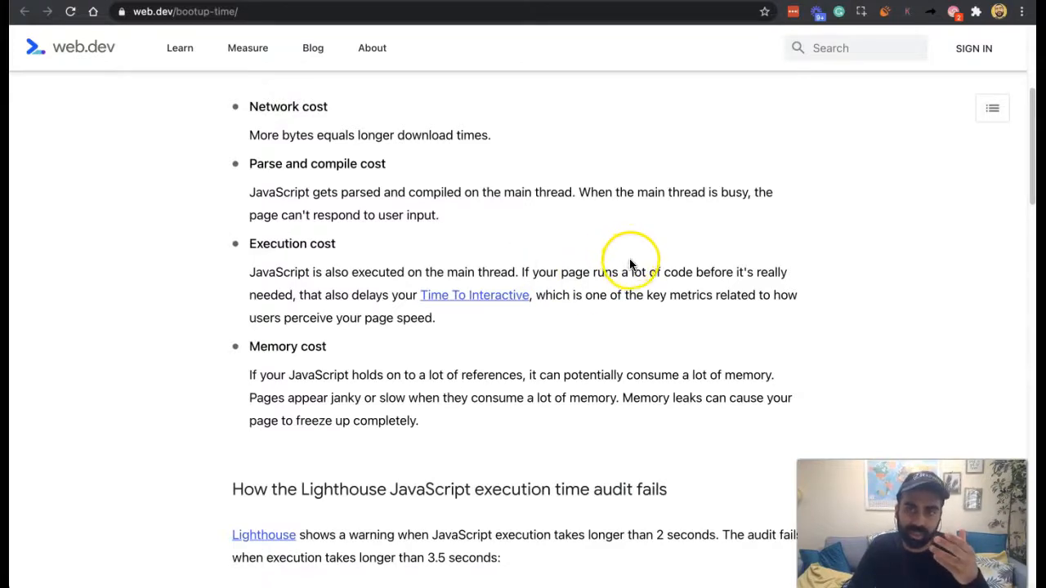
pyautogui.moveTo(640, 313)
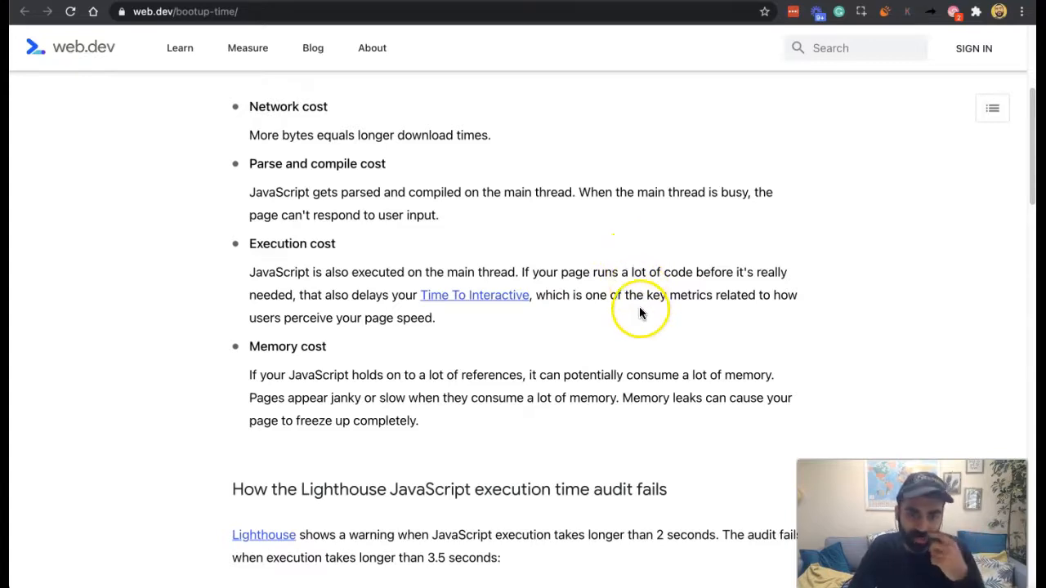
pyautogui.scroll(-3)
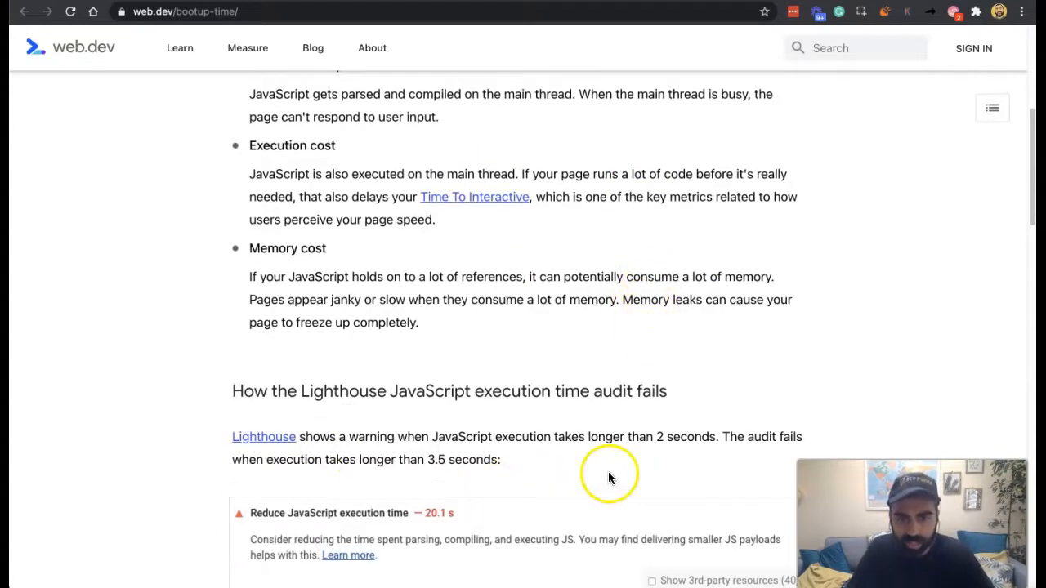
pyautogui.scroll(-3)
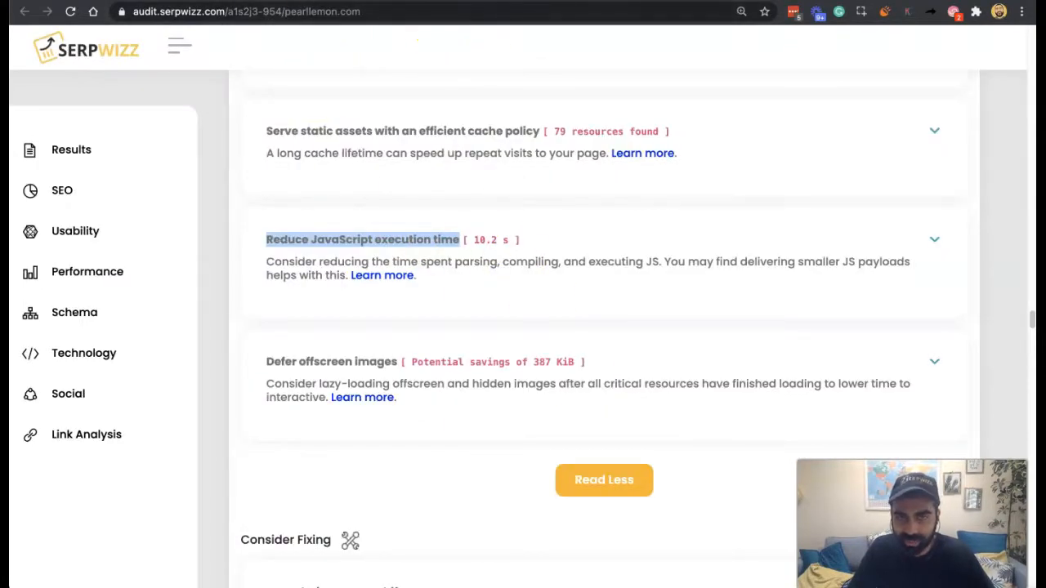
pyautogui.click(382, 275)
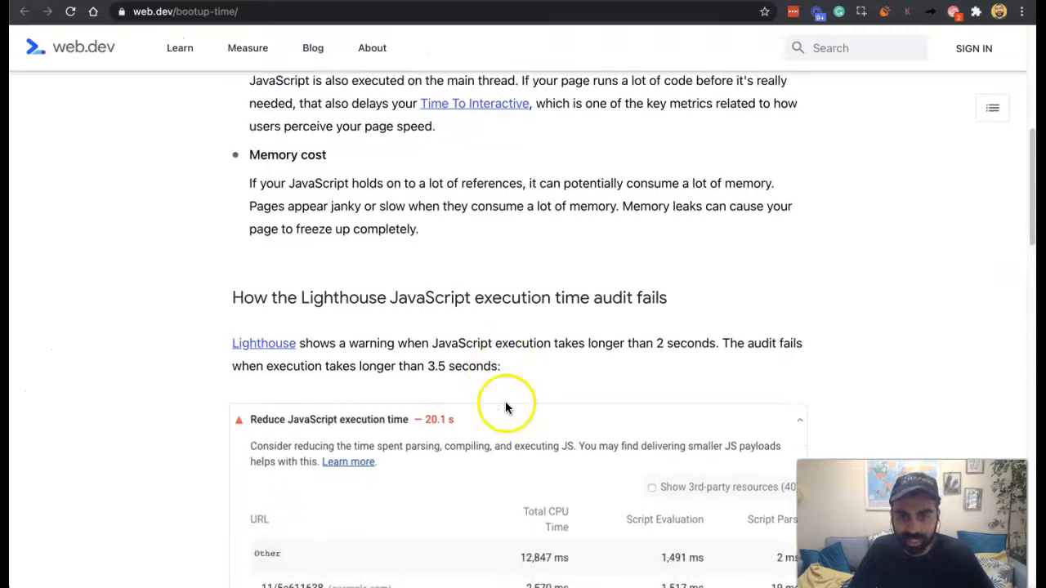
pyautogui.scroll(-3)
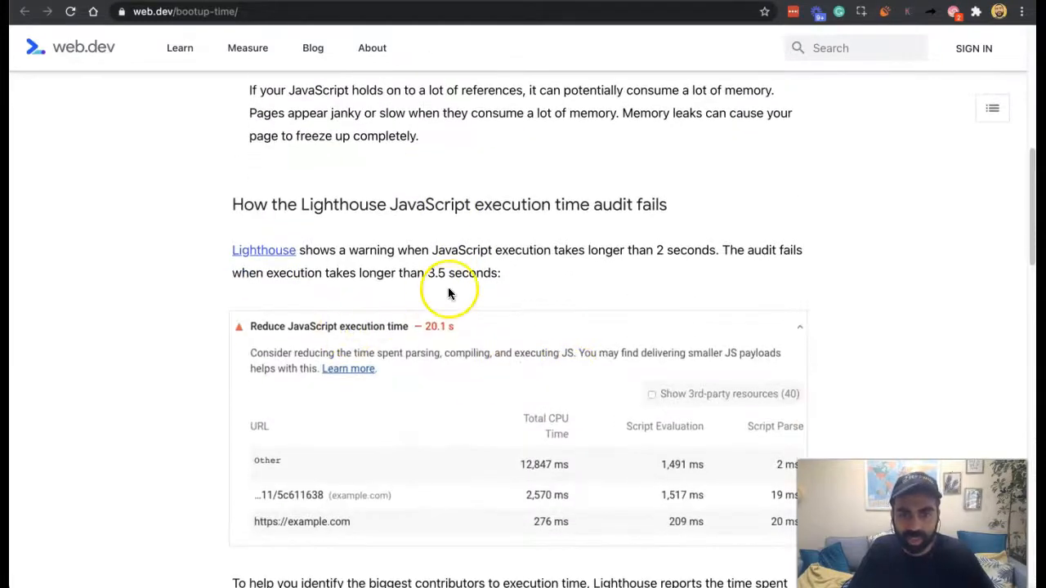
pyautogui.scroll(-3)
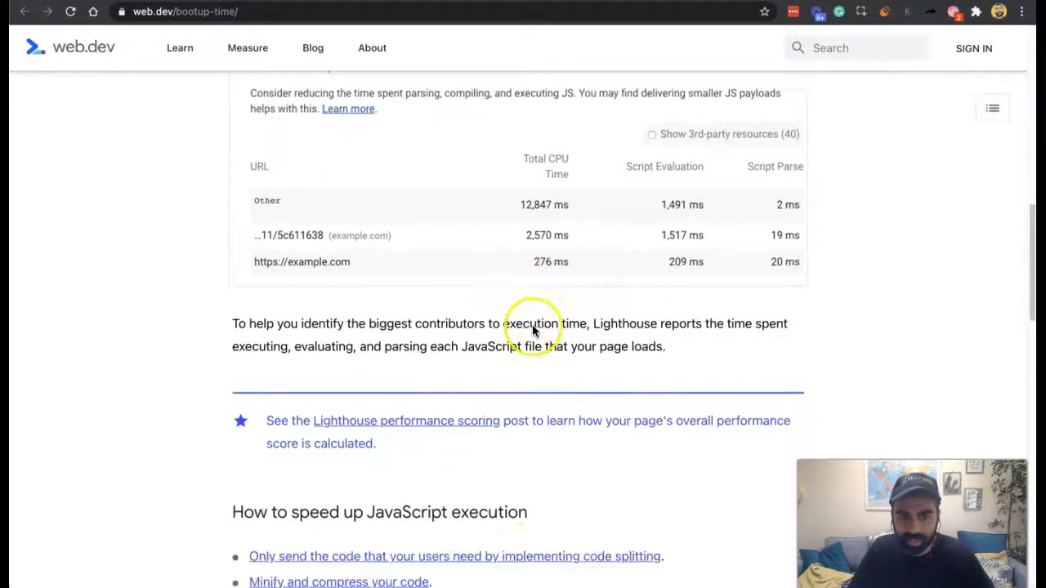
pyautogui.moveTo(540, 448)
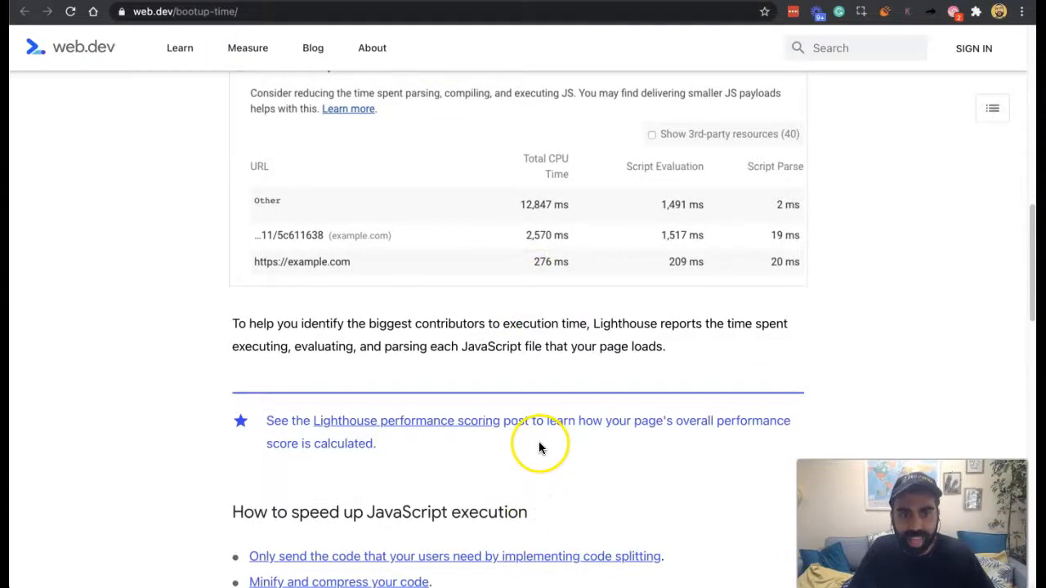
pyautogui.scroll(-3)
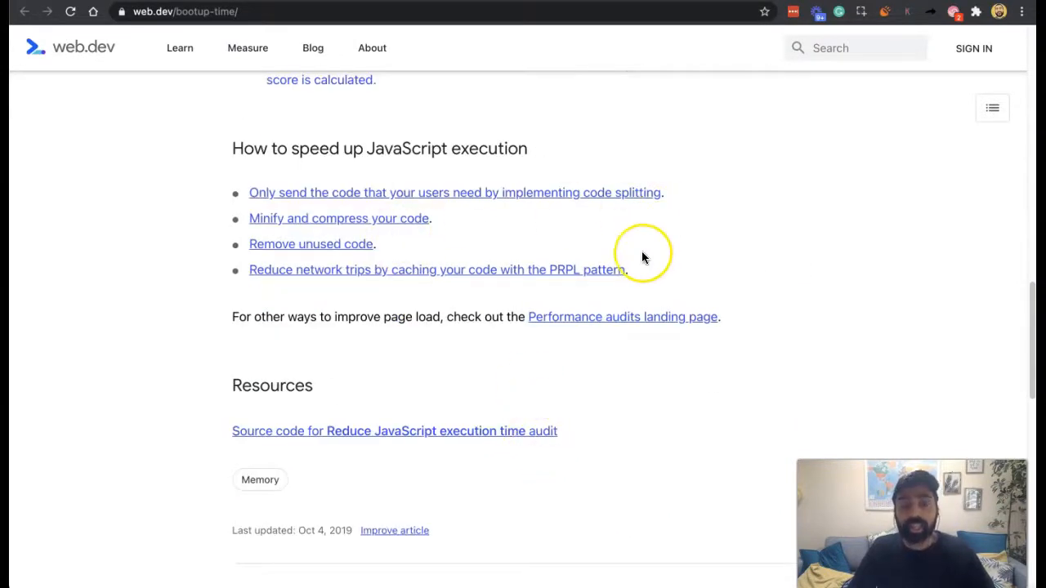
pyautogui.moveTo(644, 258)
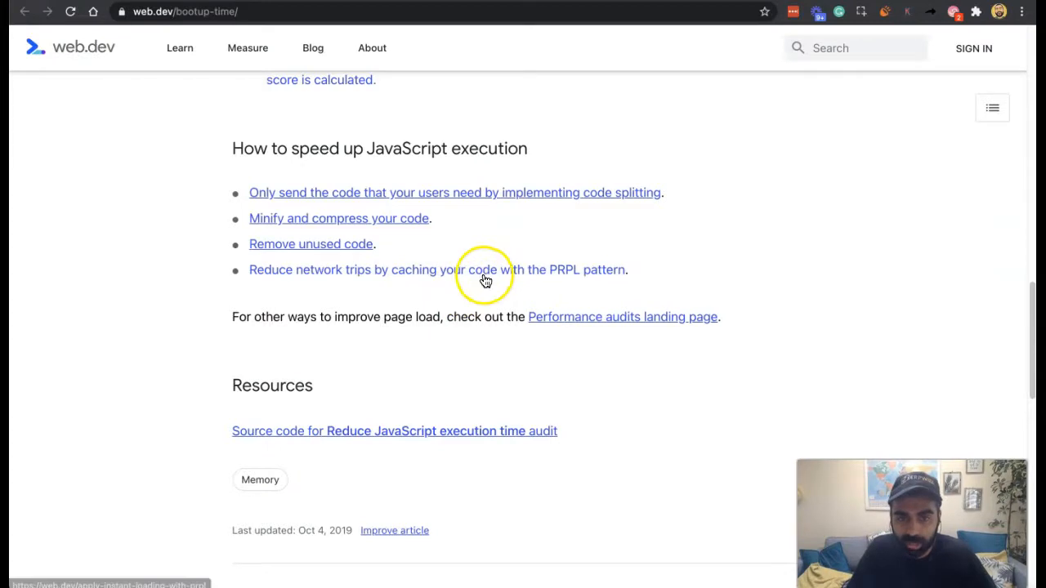
pyautogui.scroll(3)
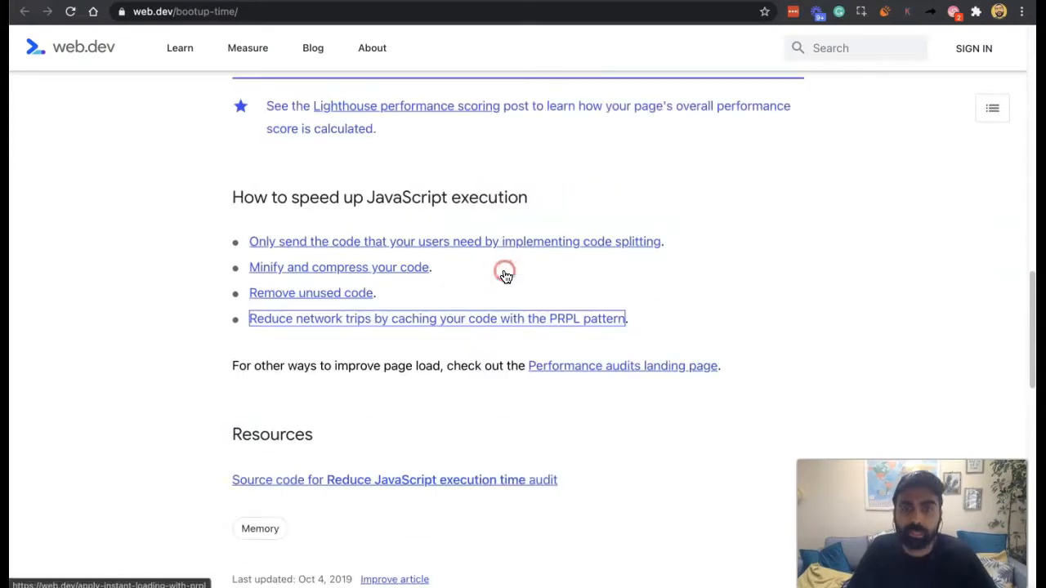
# - Read the 'cache your code with the PRPL pattern' article down into its preloading section
pyautogui.click(436, 319)
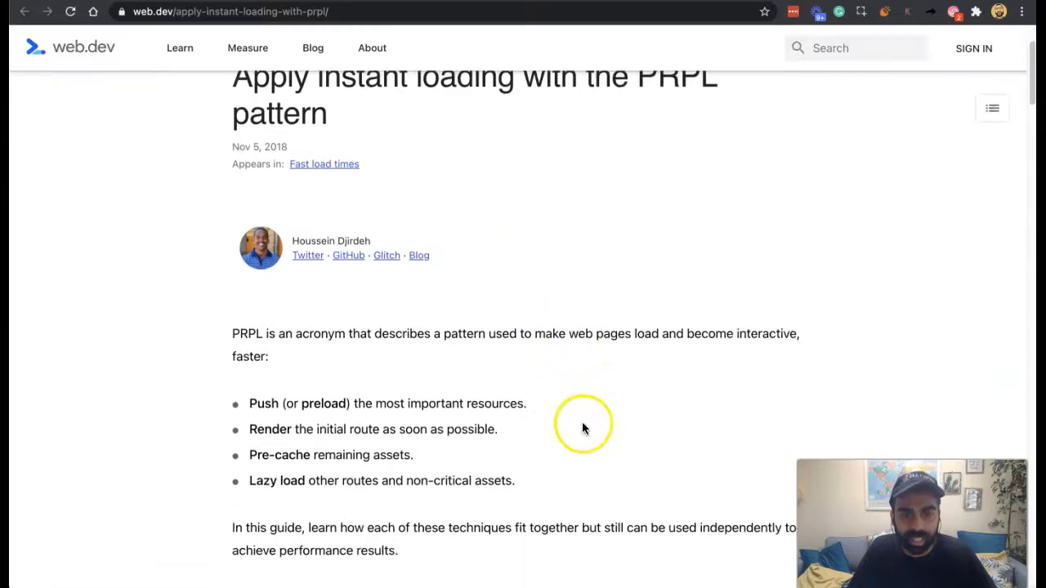
pyautogui.moveTo(538, 458)
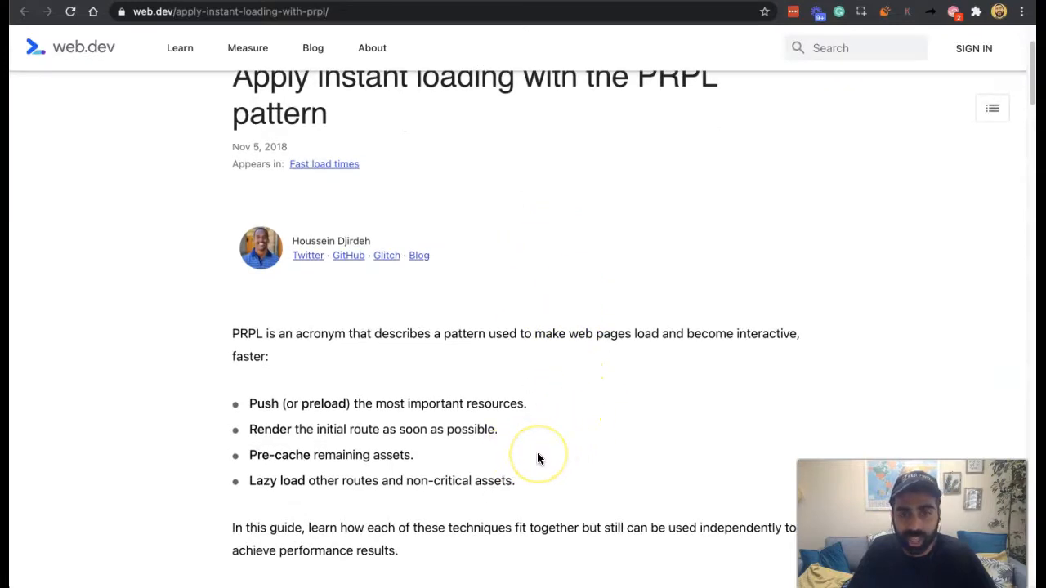
pyautogui.moveTo(539, 458)
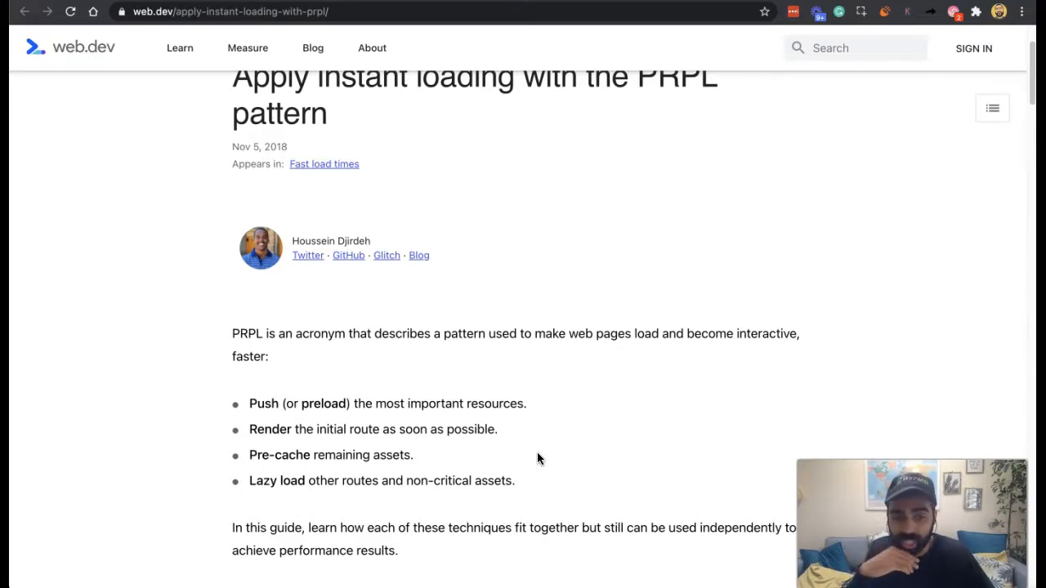
pyautogui.scroll(-3)
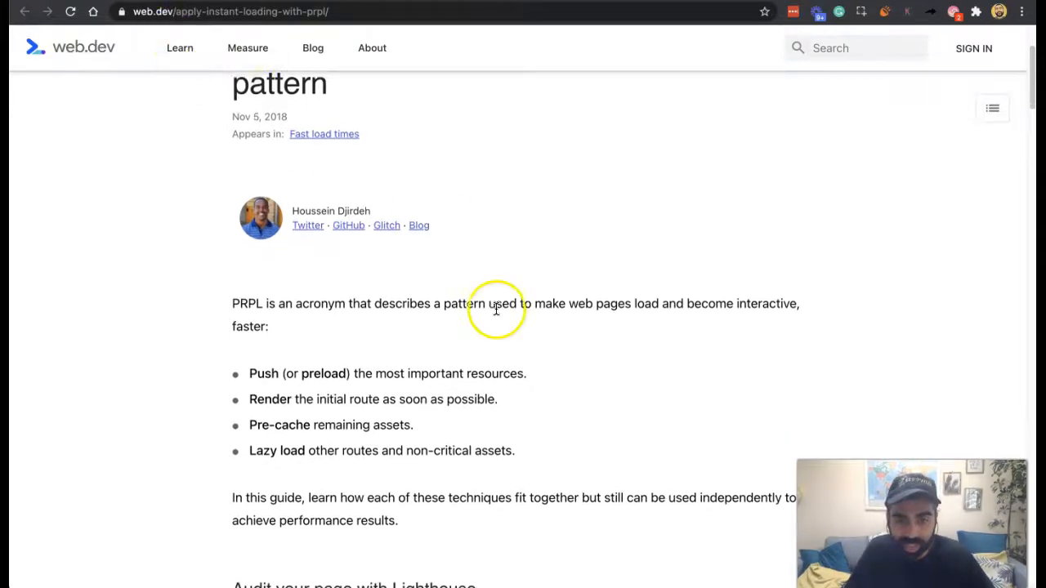
pyautogui.scroll(-3)
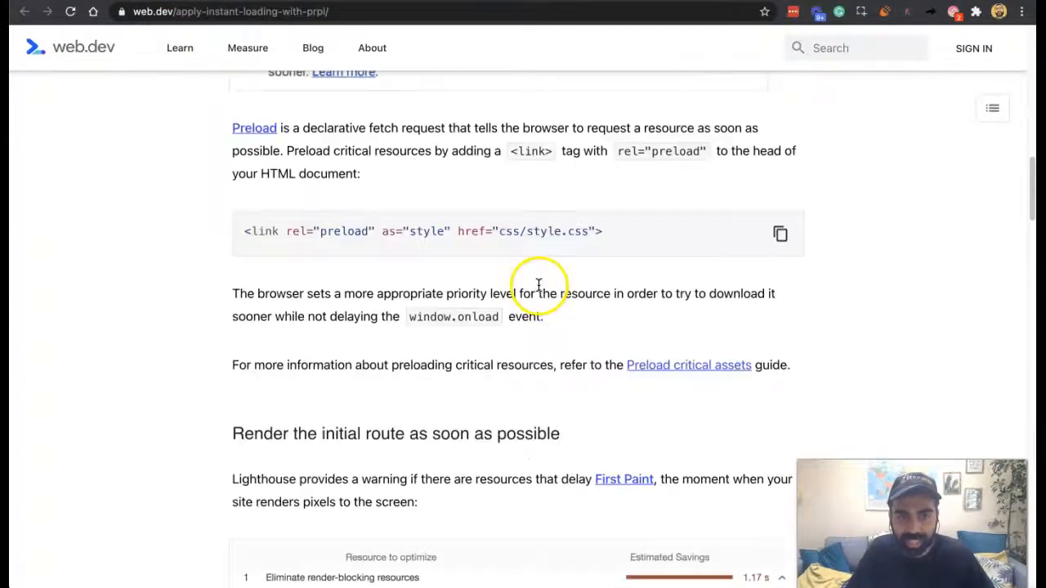
pyautogui.scroll(-3)
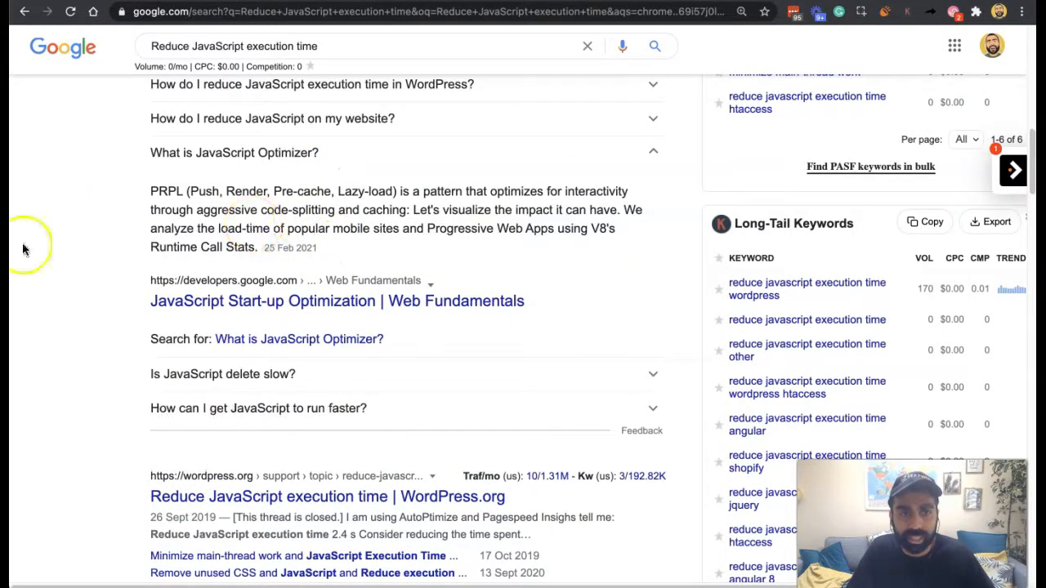
pyautogui.moveTo(464, 229)
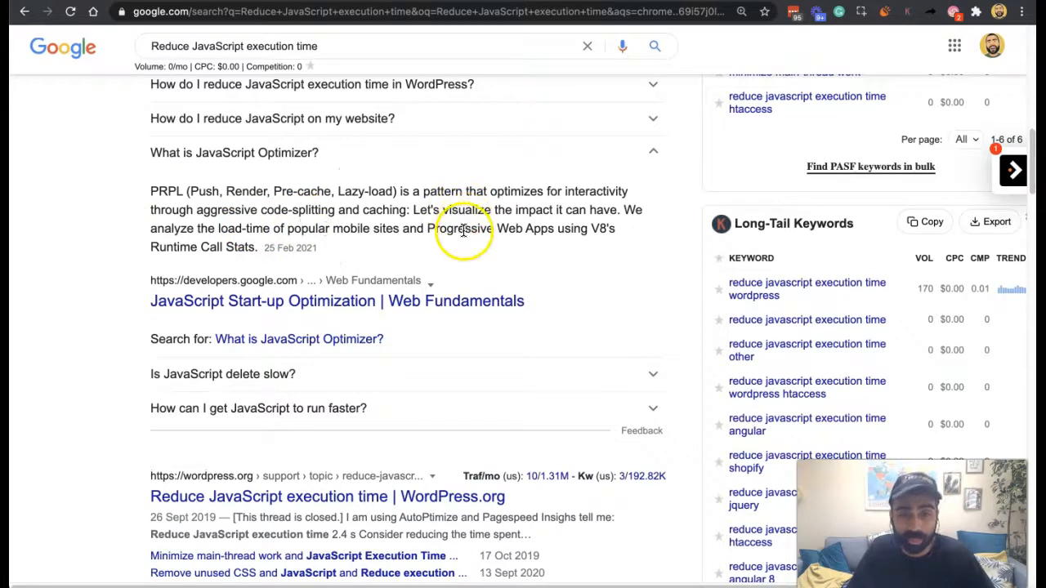
pyautogui.moveTo(514, 252)
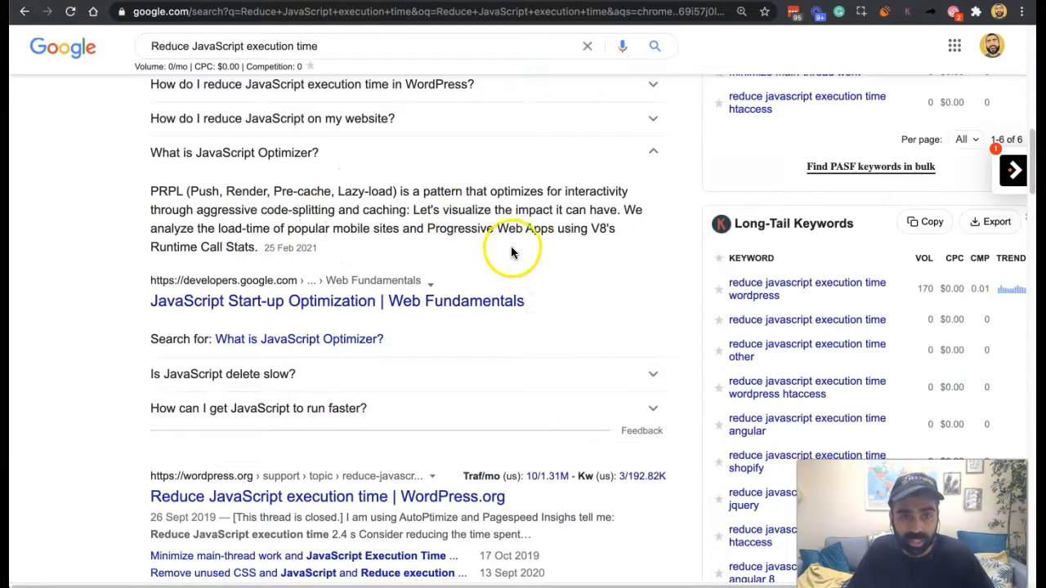
pyautogui.moveTo(307, 291)
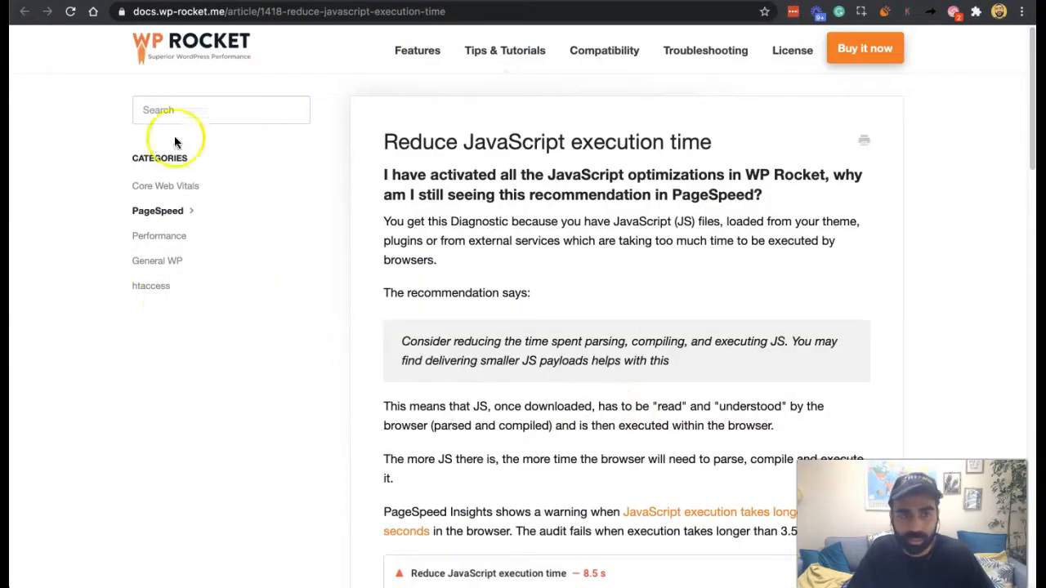
pyautogui.moveTo(347, 253)
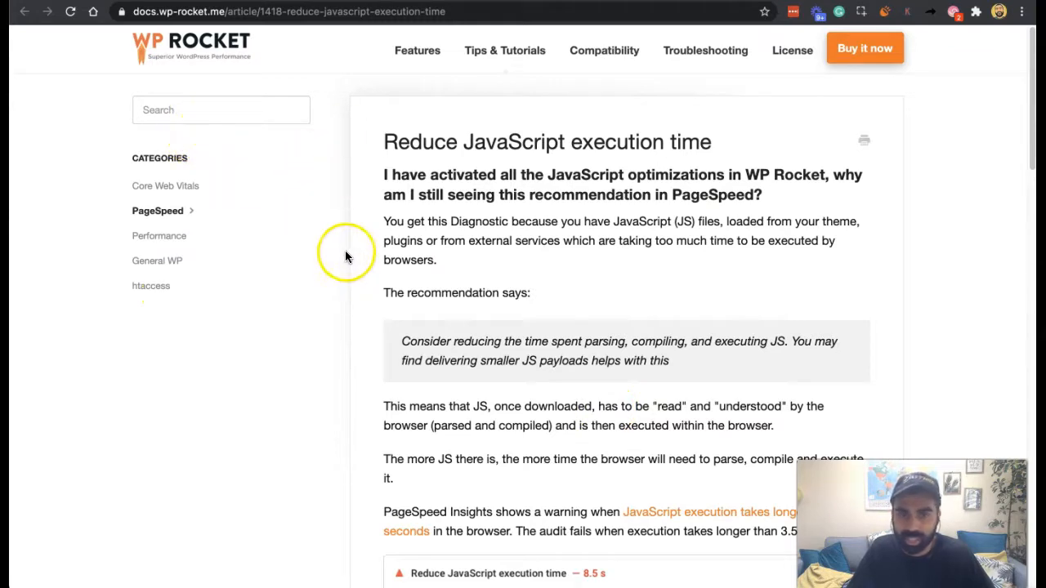
pyautogui.scroll(-3)
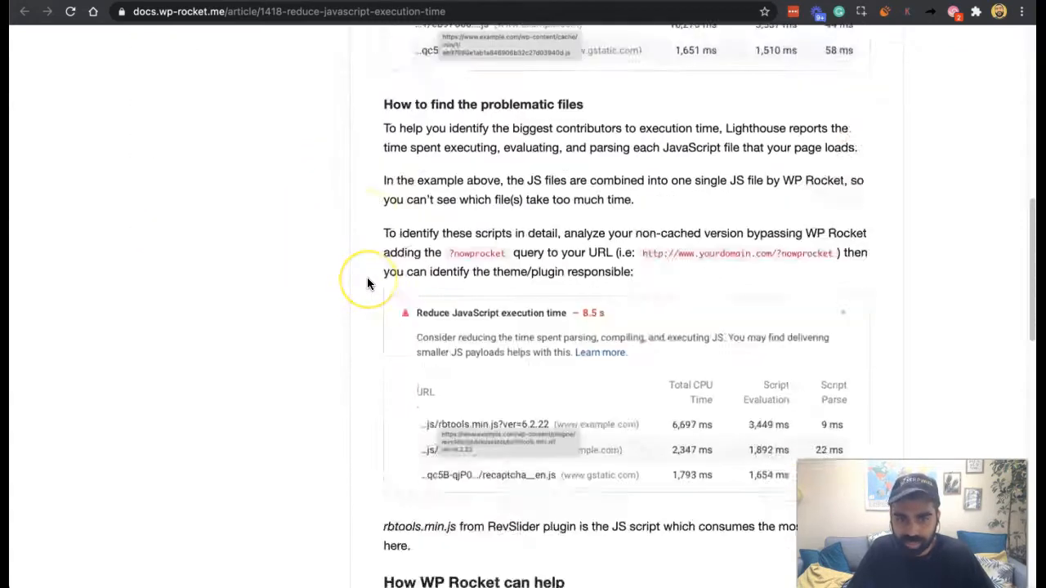
pyautogui.scroll(3)
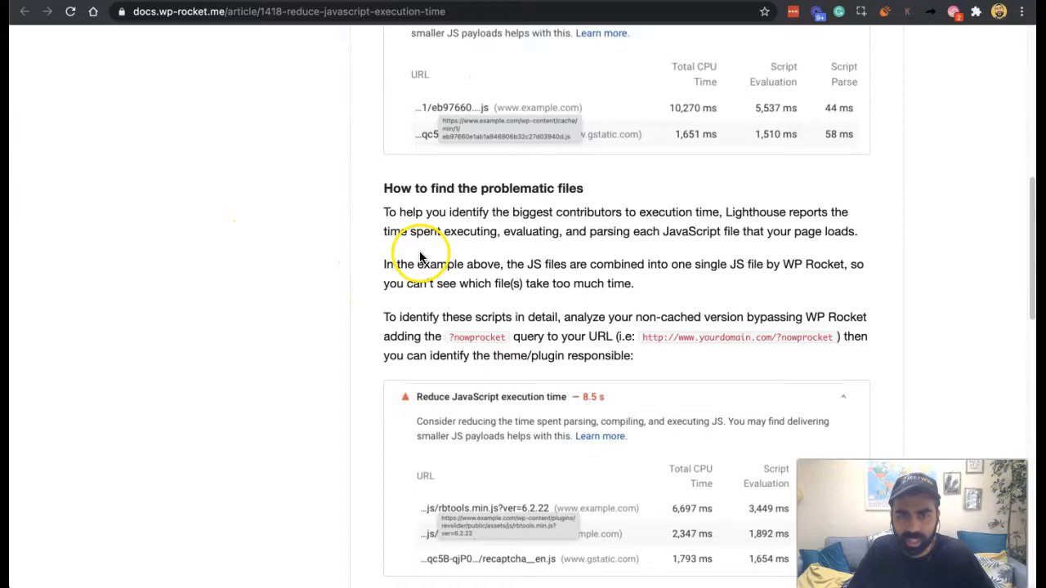
pyautogui.scroll(-3)
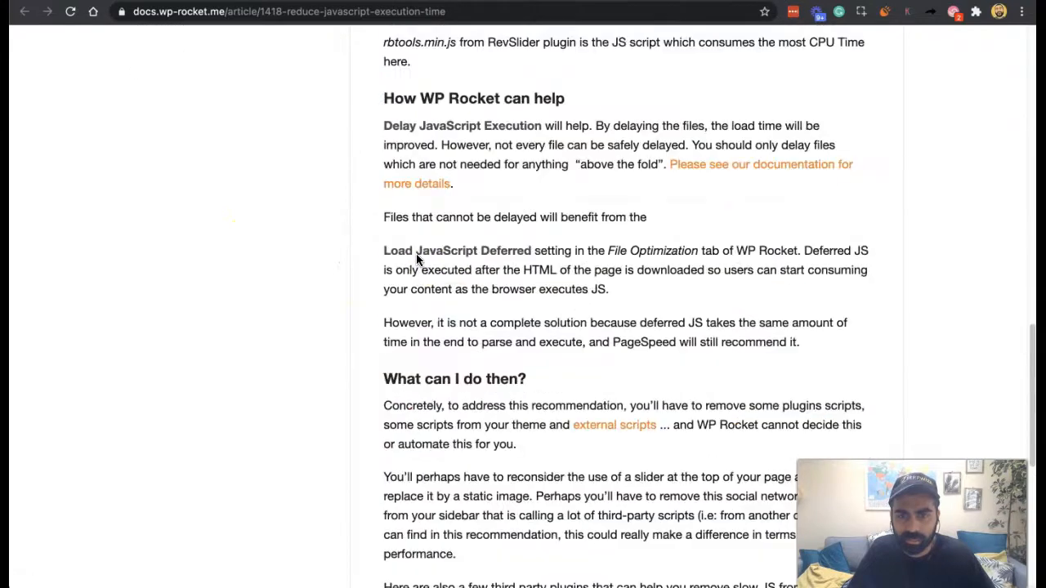
pyautogui.scroll(-3)
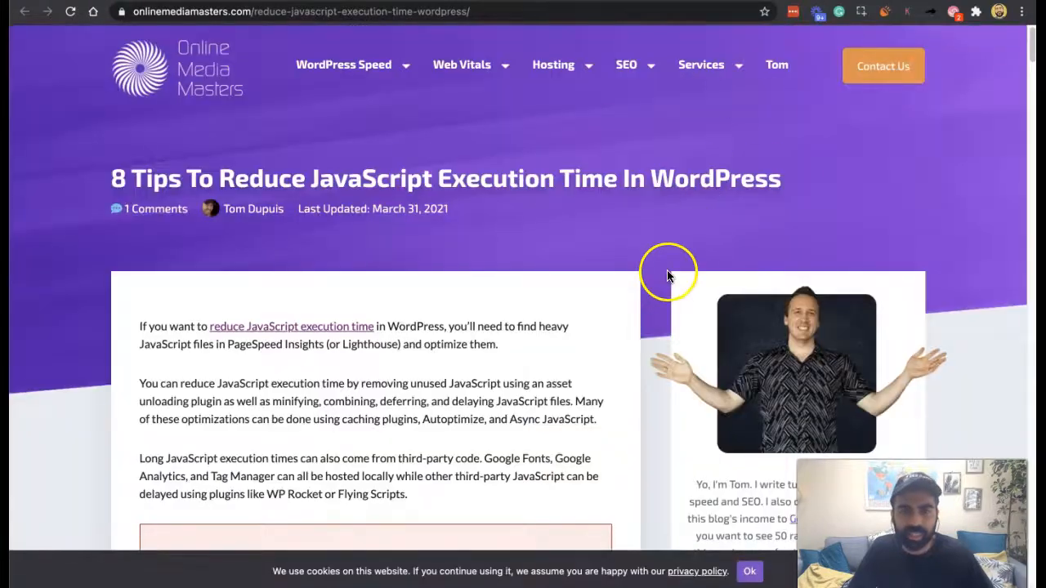
pyautogui.scroll(-3)
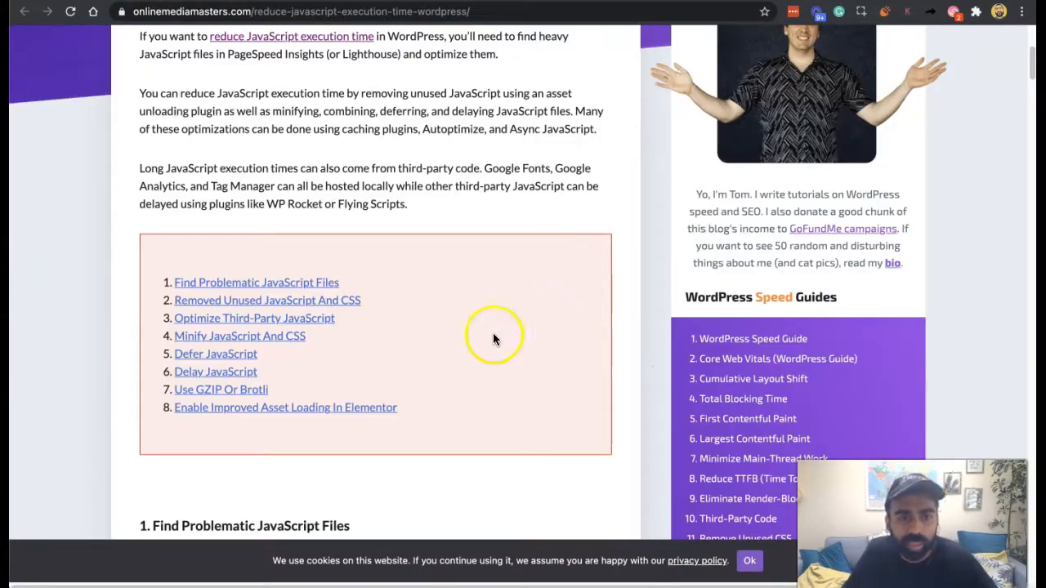
pyautogui.scroll(-3)
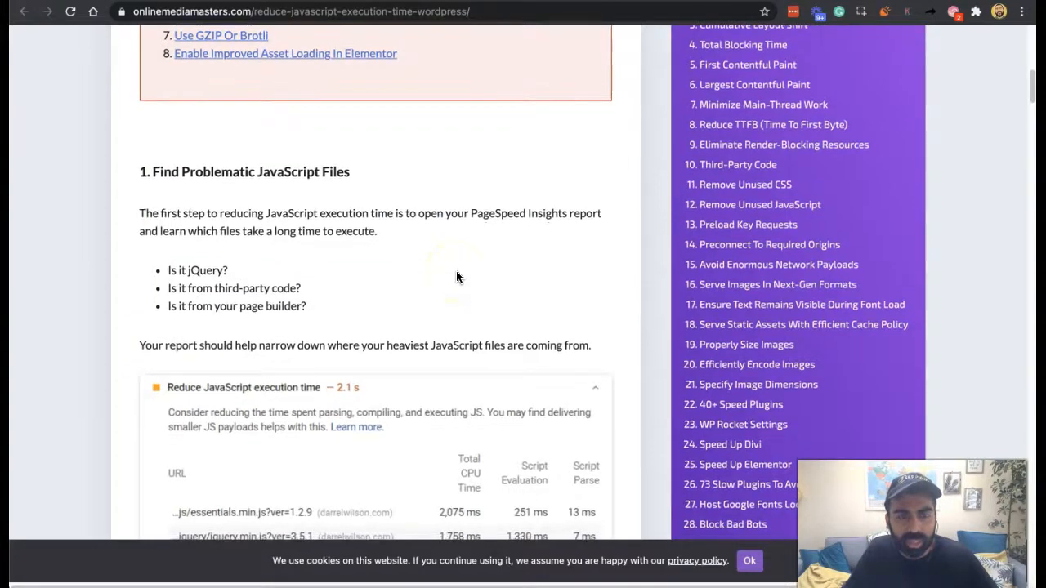
pyautogui.scroll(3)
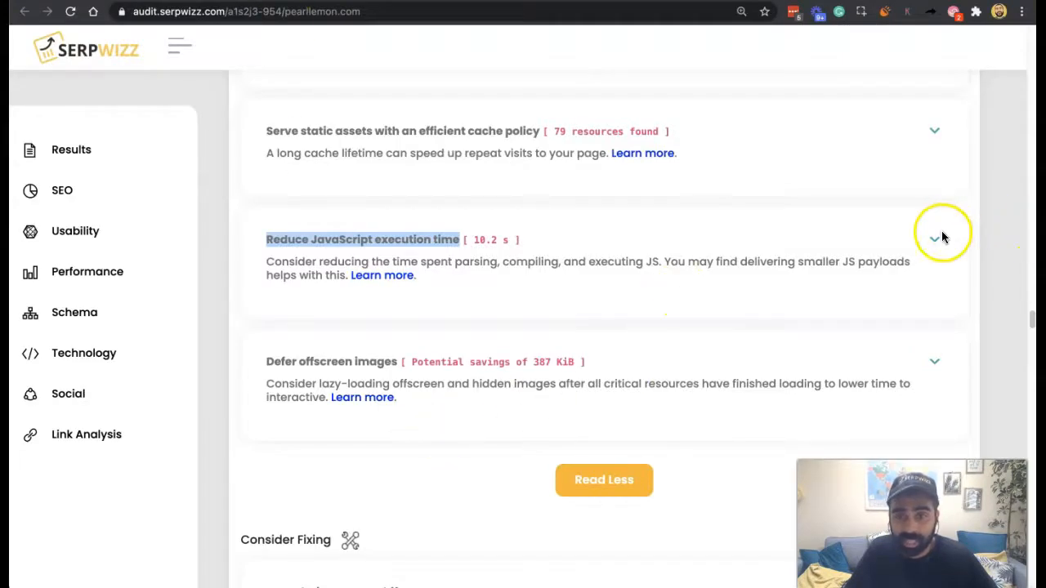
# - Expand the execution-time item and review its per-script URL and CPU time table to the last entries
pyautogui.click(935, 239)
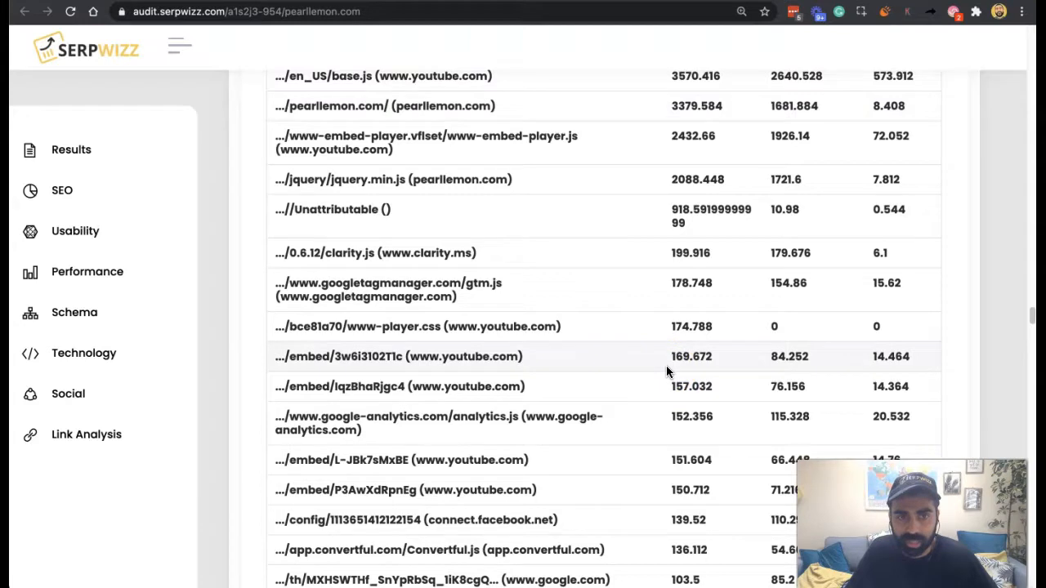
pyautogui.scroll(-3)
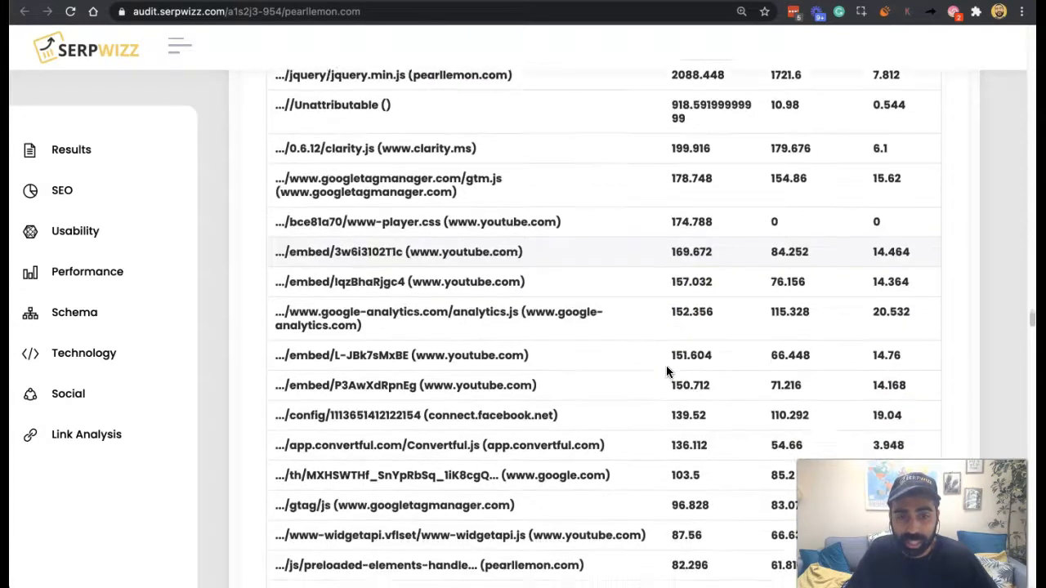
pyautogui.scroll(-3)
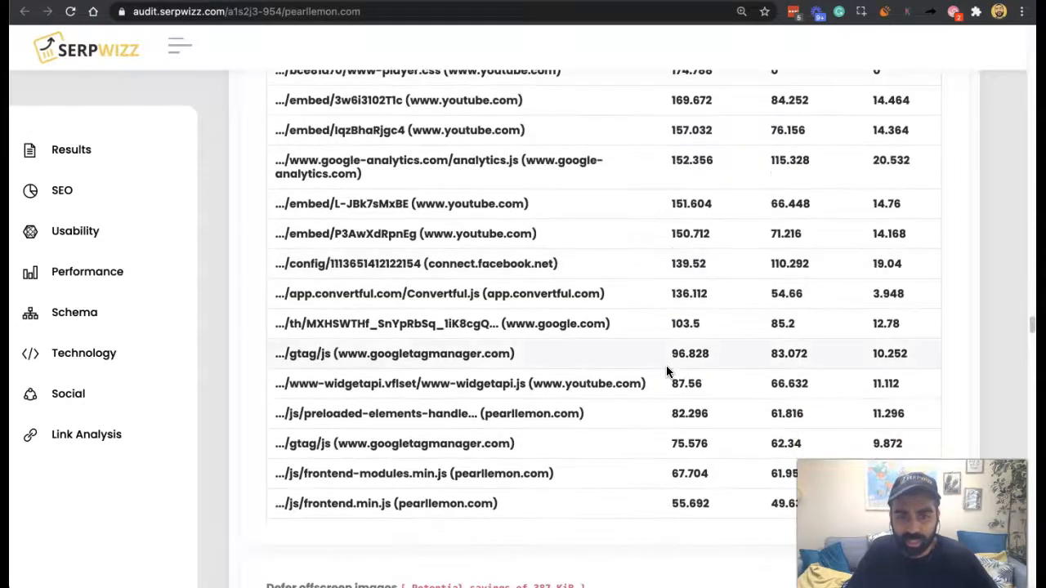
pyautogui.moveTo(899, 10)
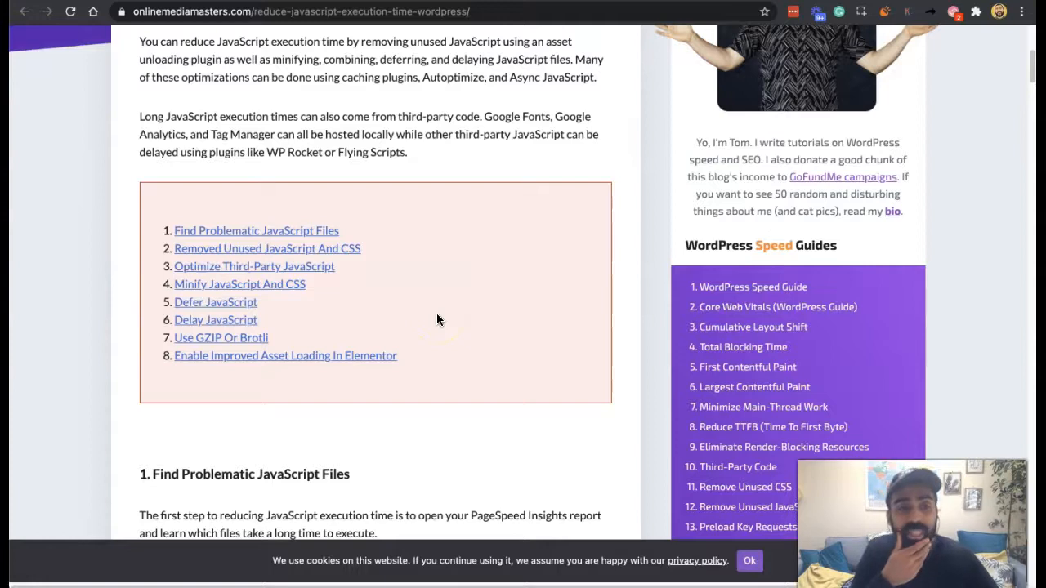
pyautogui.moveTo(438, 281)
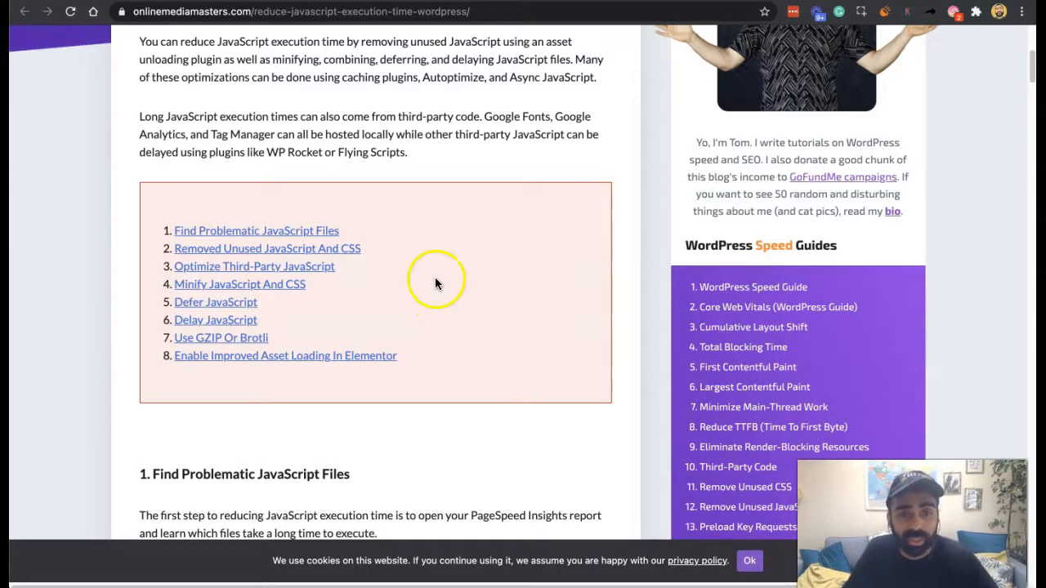
pyautogui.moveTo(406, 277)
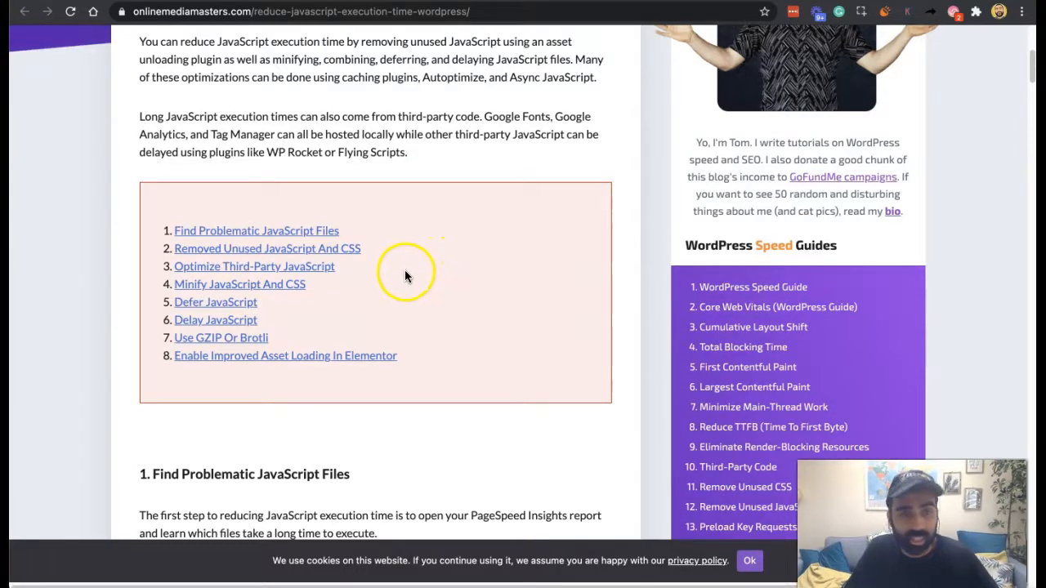
# - Jump via the table of contents to Optimize Third-Party JavaScript and read its hosting, prefetching and limiting tips
pyautogui.click(255, 266)
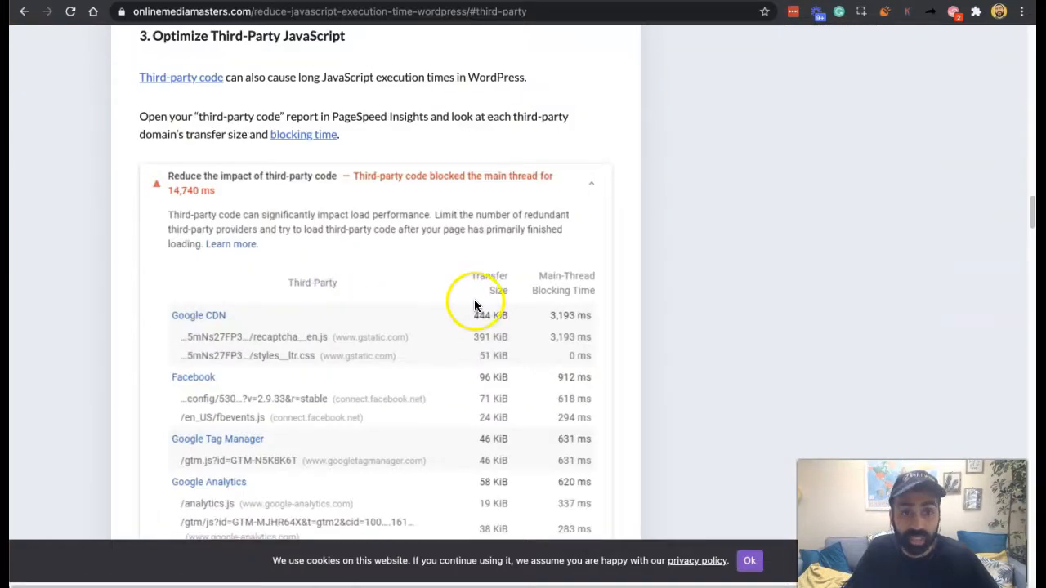
pyautogui.moveTo(435, 324)
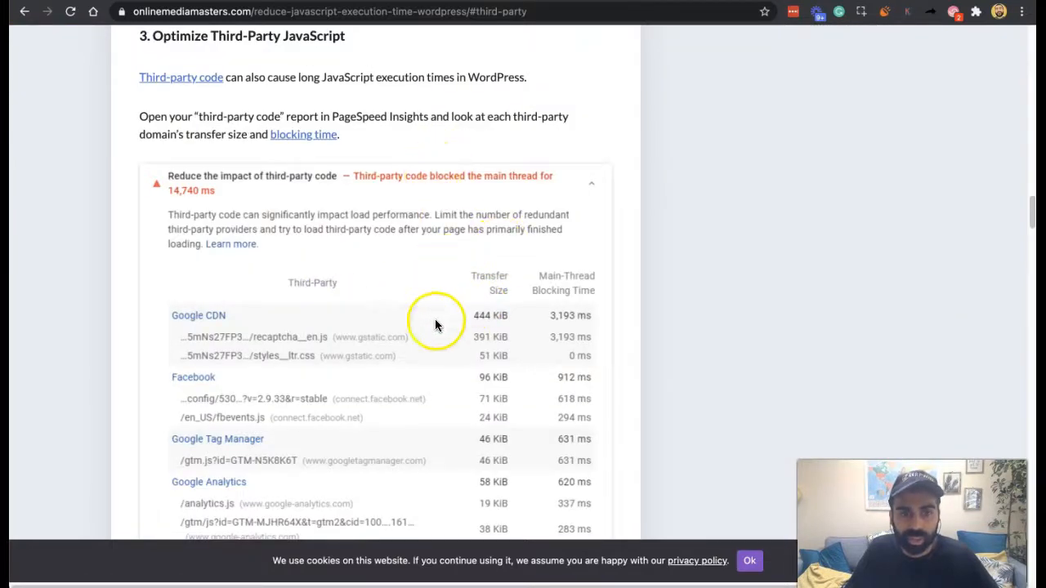
pyautogui.scroll(-3)
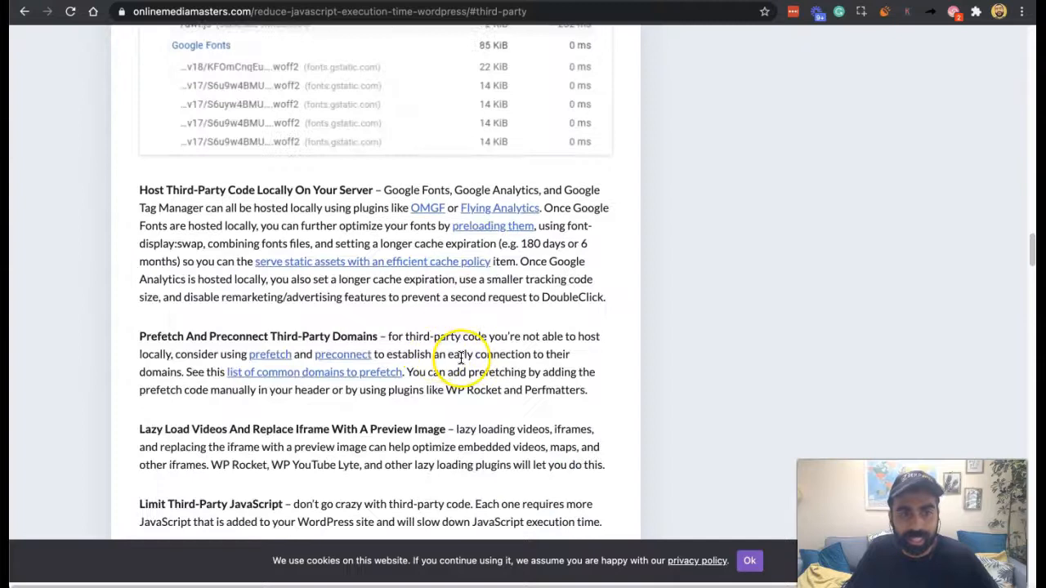
pyautogui.scroll(-3)
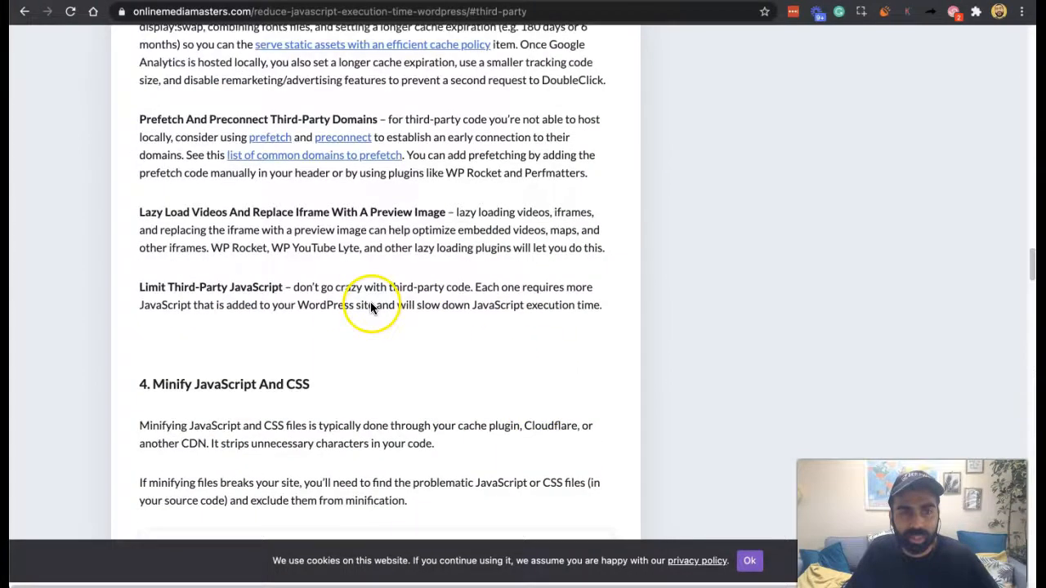
pyautogui.scroll(3)
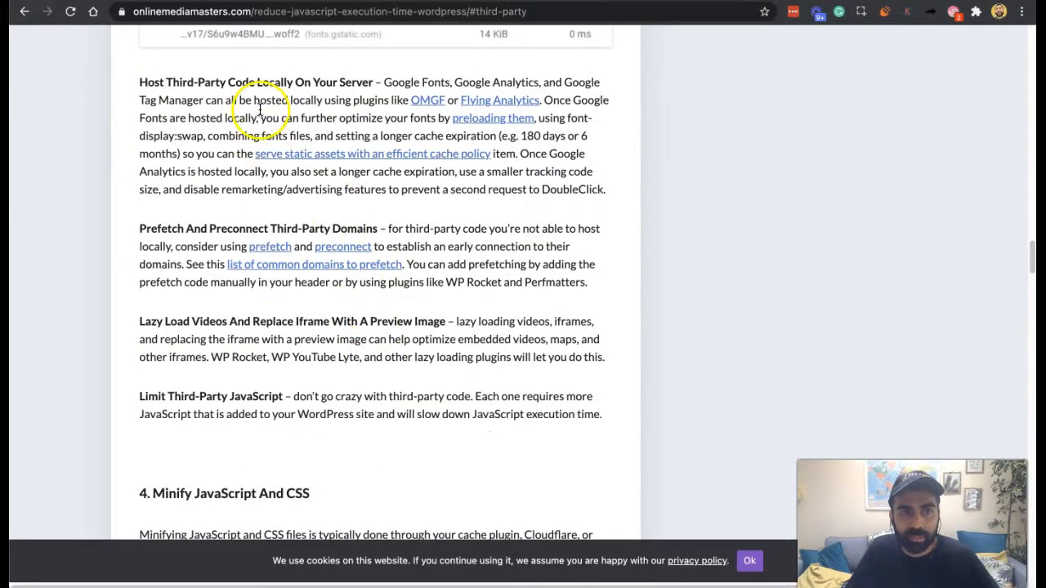
pyautogui.moveTo(359, 131)
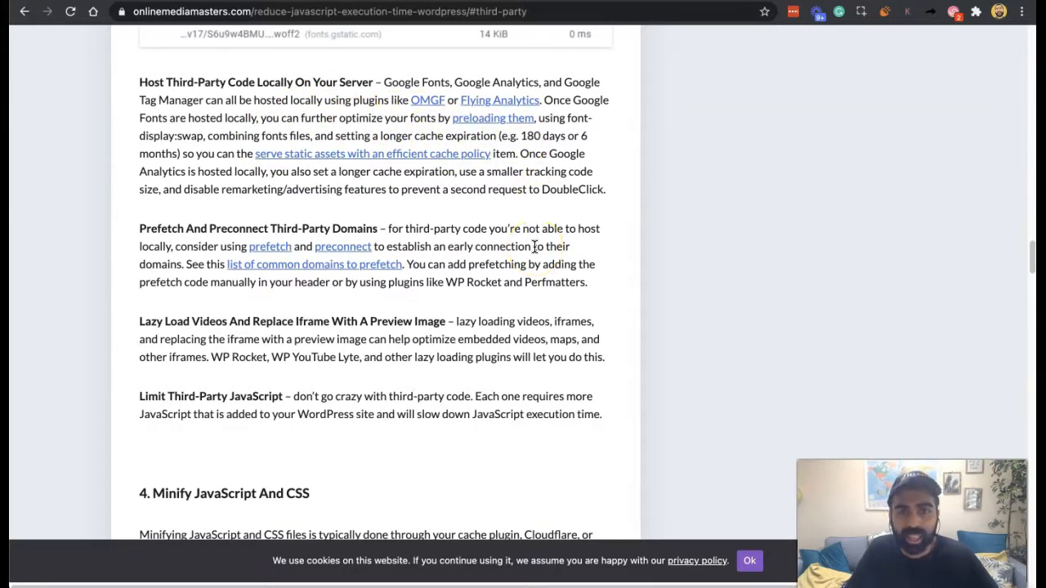
pyautogui.moveTo(353, 46)
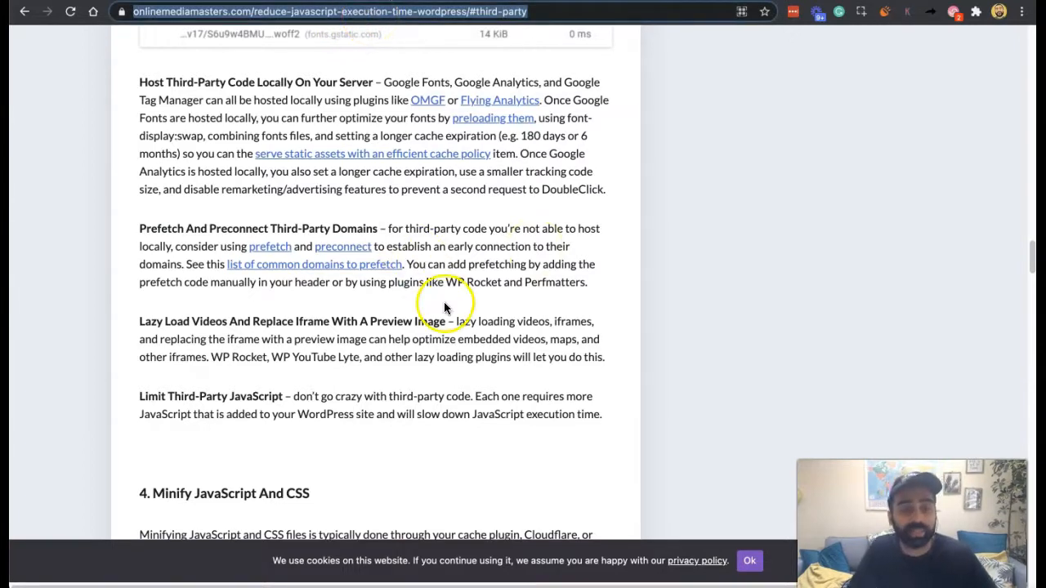
# - Read sections 6–8, past the Brotli and Elementor tips, down to the author box
pyautogui.scroll(-3)
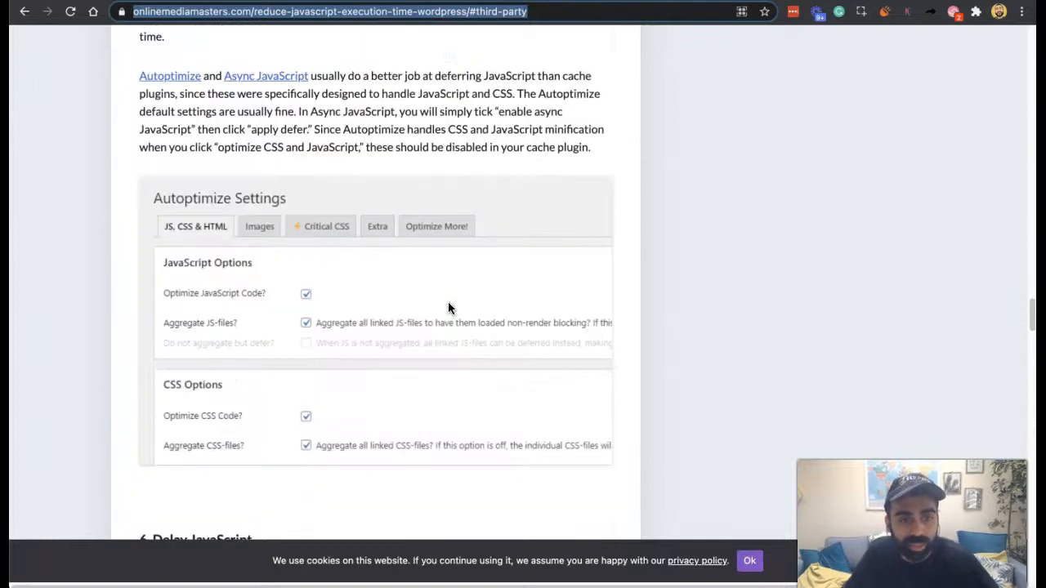
pyautogui.scroll(-3)
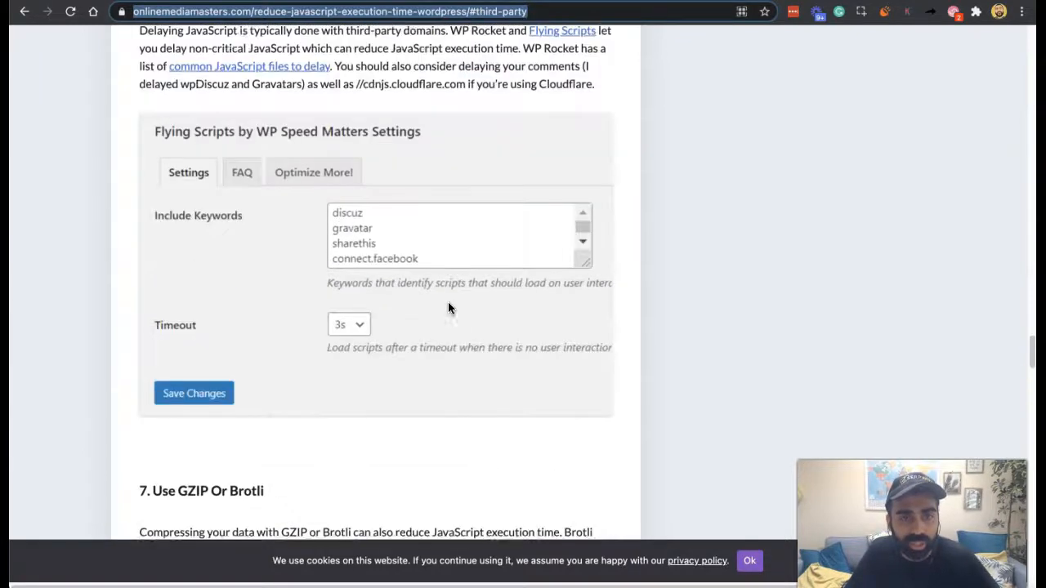
pyautogui.scroll(-3)
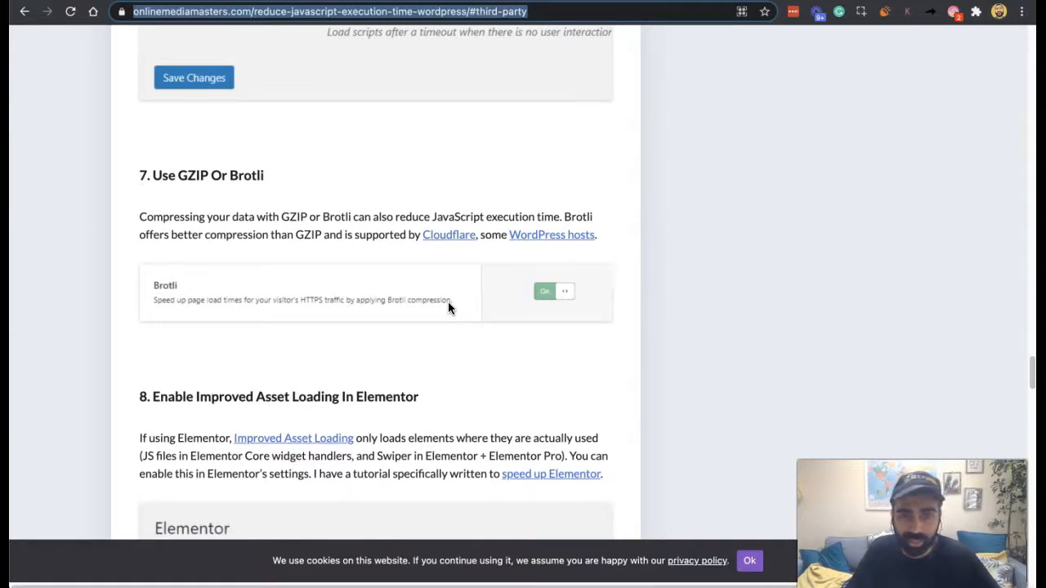
pyautogui.moveTo(248, 268)
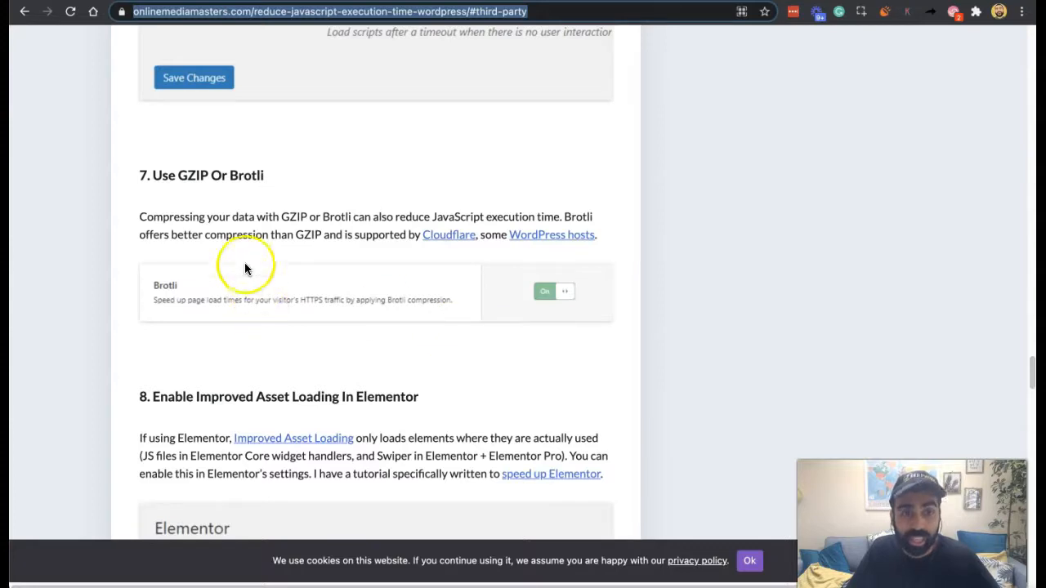
pyautogui.moveTo(285, 263)
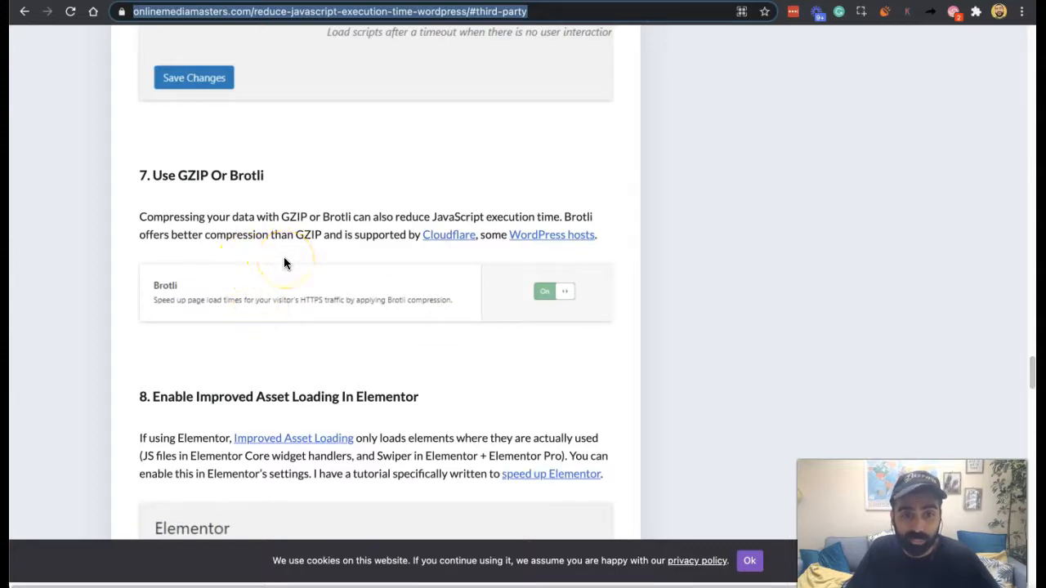
pyautogui.moveTo(597, 359)
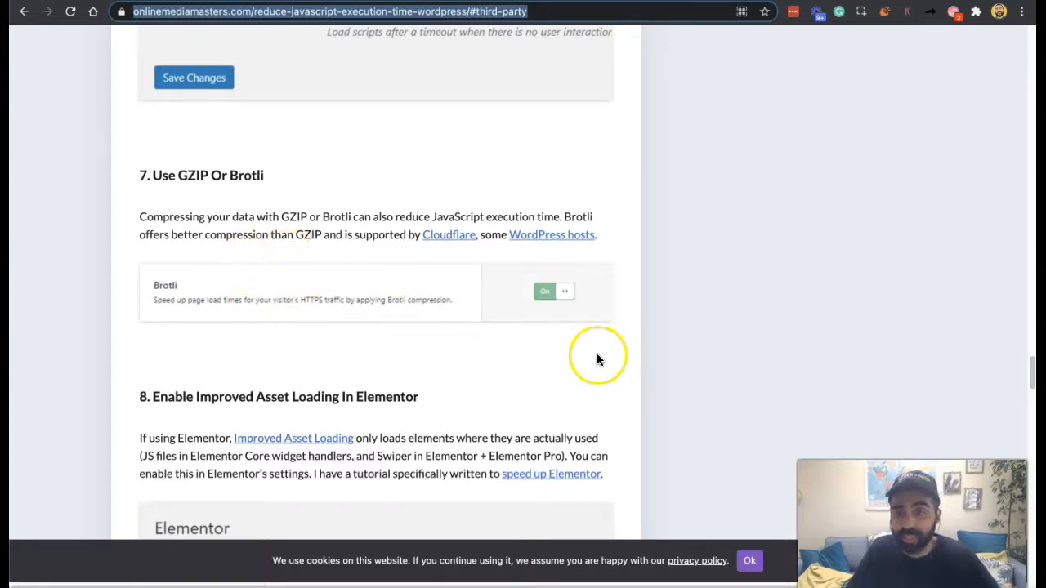
pyautogui.scroll(-3)
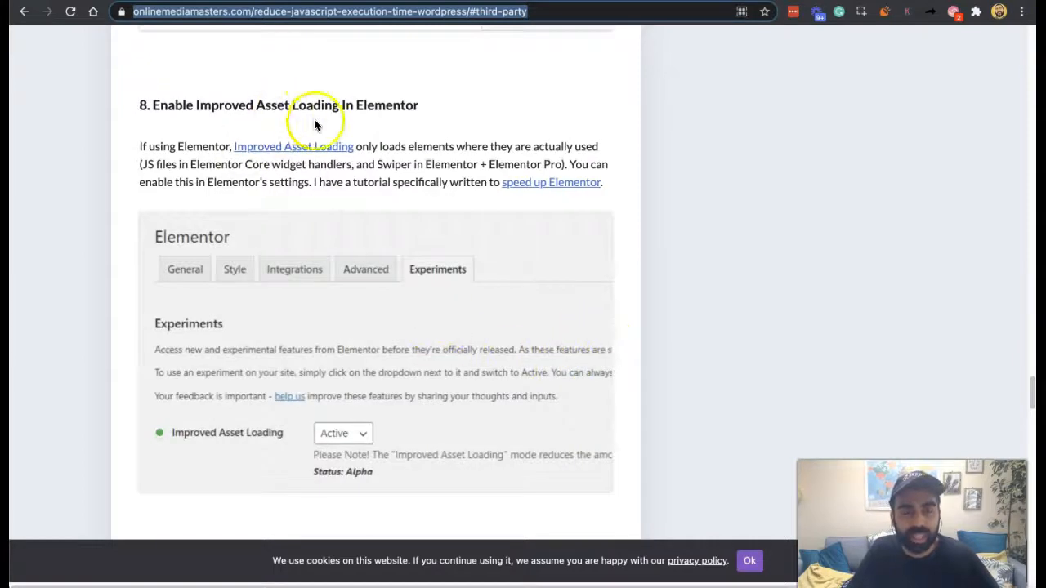
pyautogui.moveTo(367, 170)
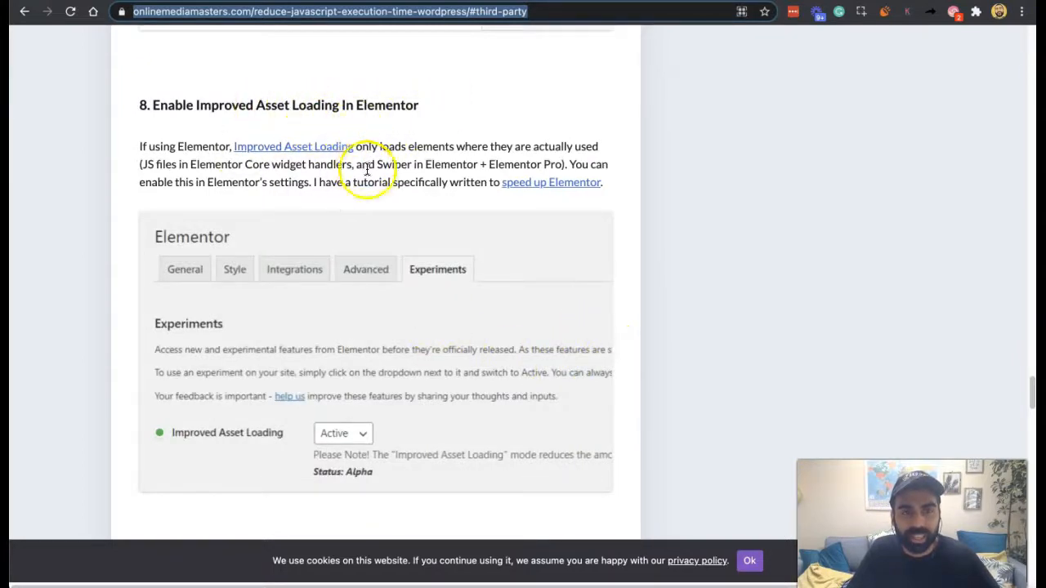
pyautogui.moveTo(546, 302)
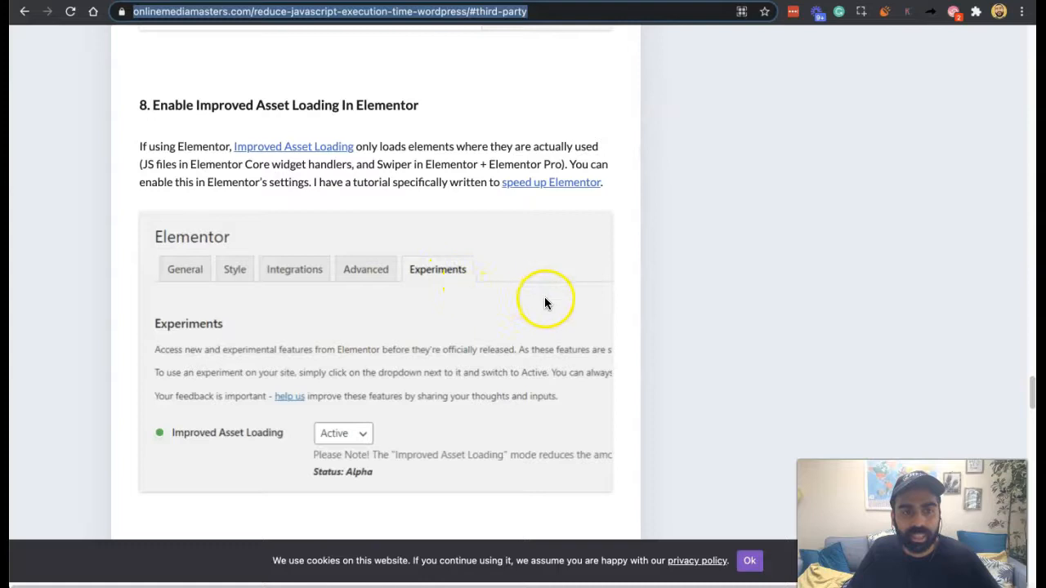
pyautogui.scroll(-3)
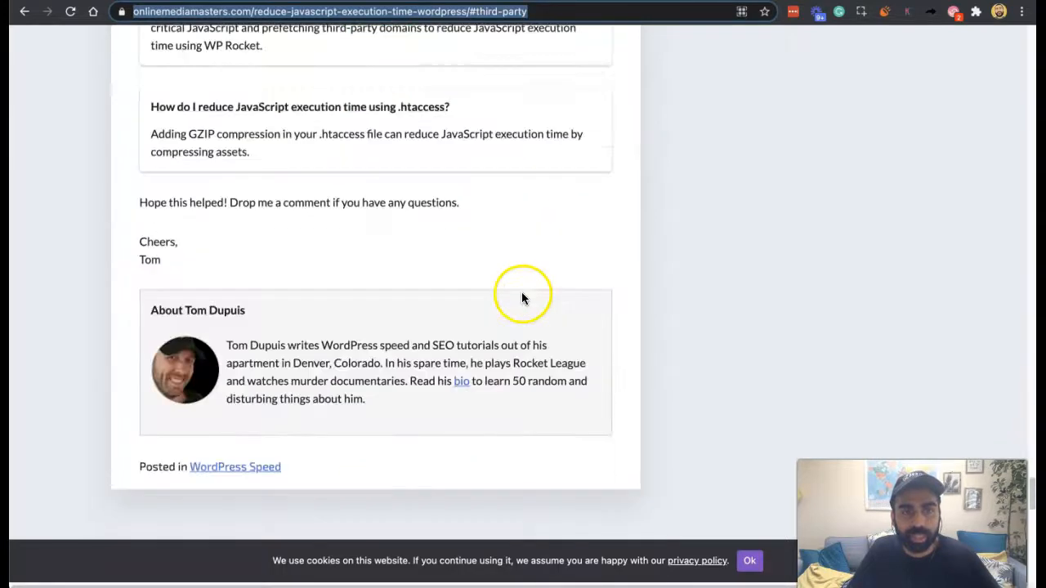
# - Return toward the article's top, then switch back to the SERPWizz audit report tab
pyautogui.scroll(3)
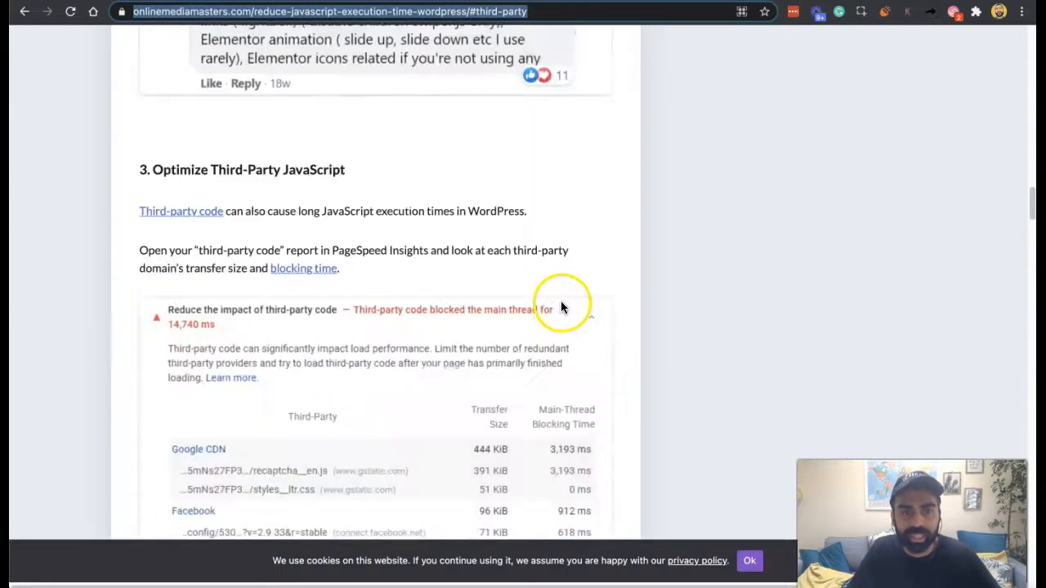
pyautogui.scroll(3)
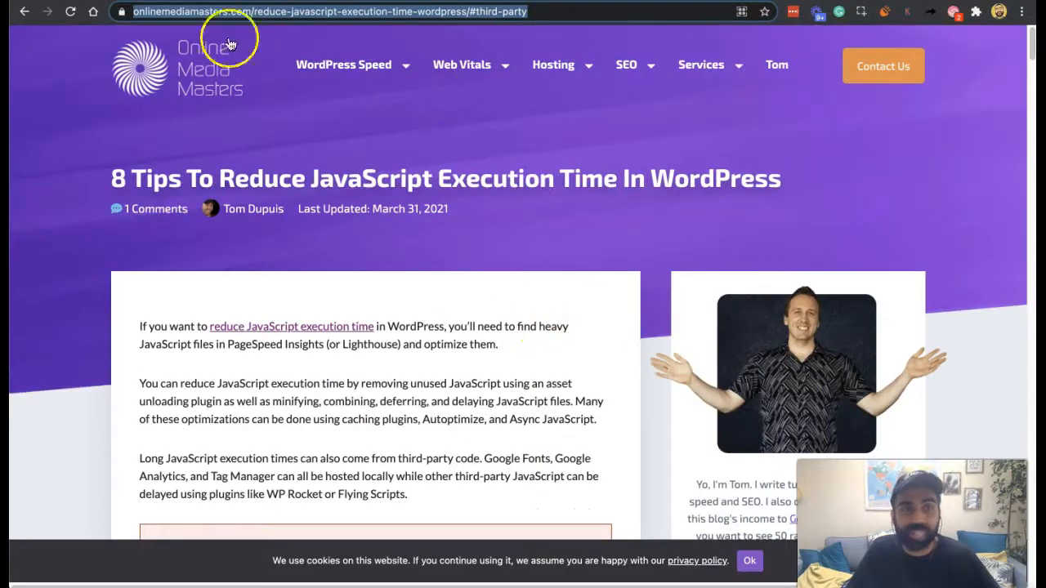
pyautogui.click(327, 12)
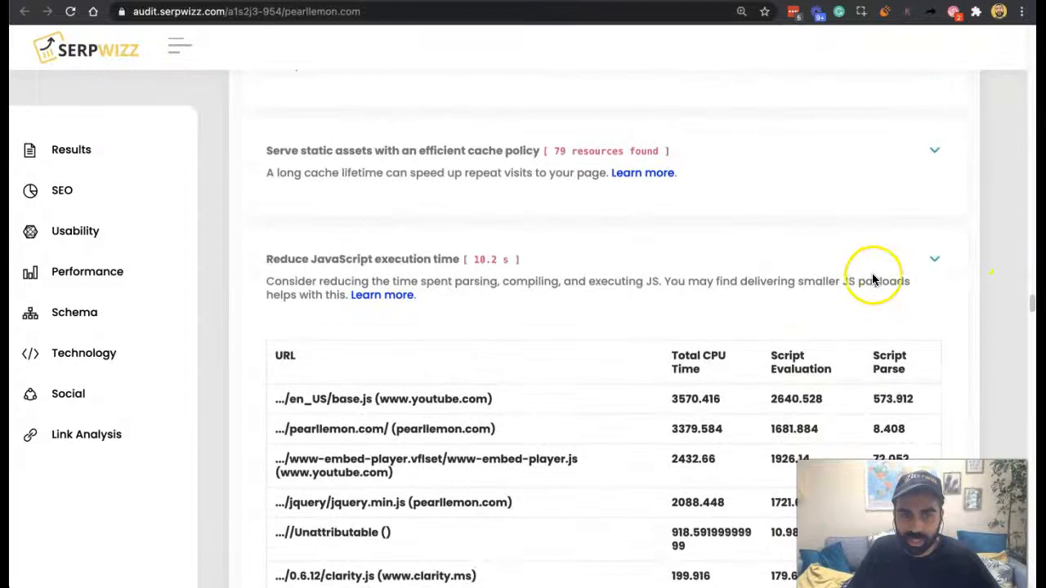
# - Collapse the Reduce JavaScript execution time row so the next audit recommendations show
pyautogui.click(935, 258)
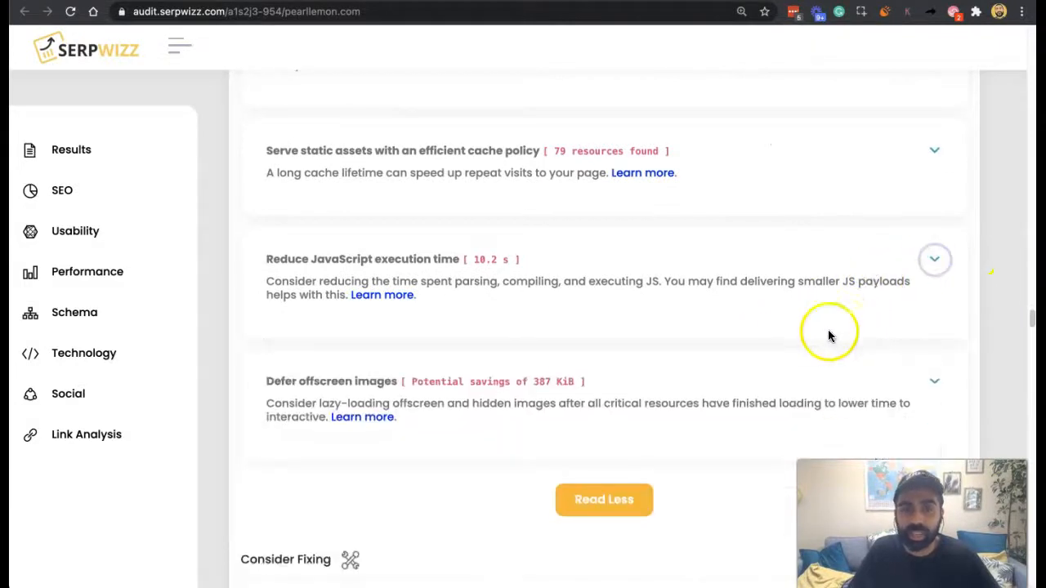
pyautogui.moveTo(291, 398)
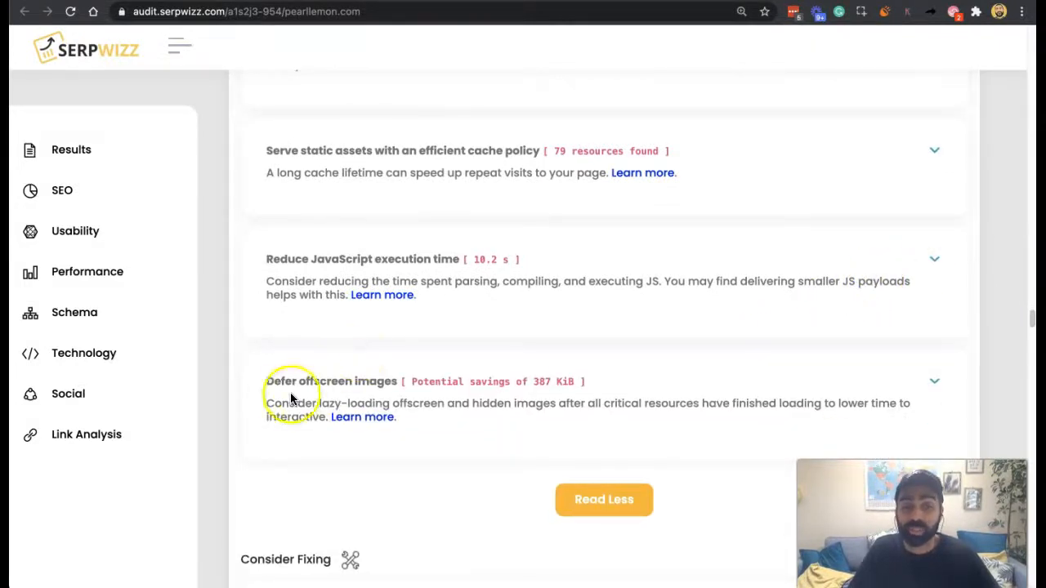
pyautogui.moveTo(41, 556)
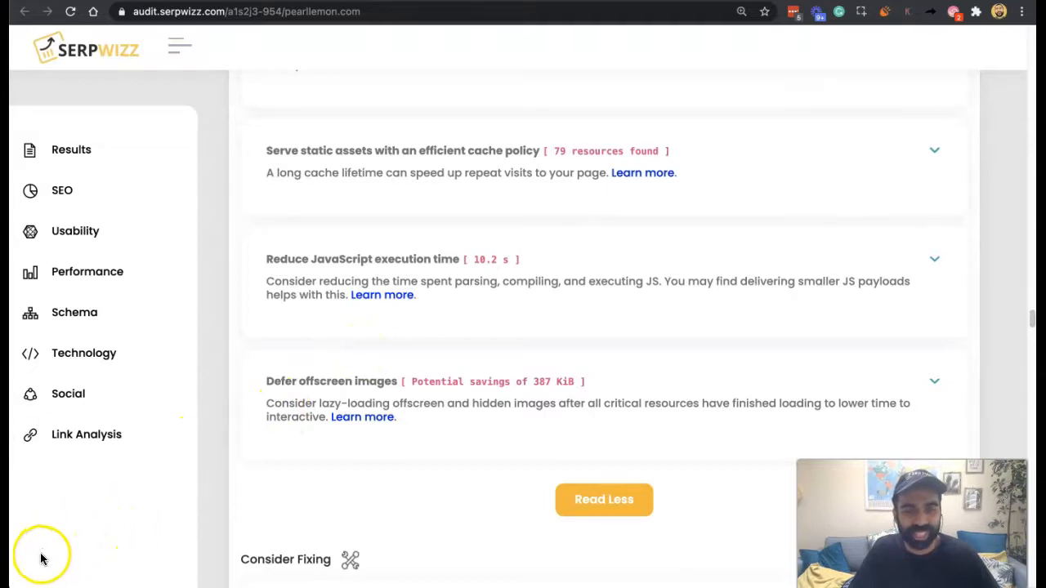